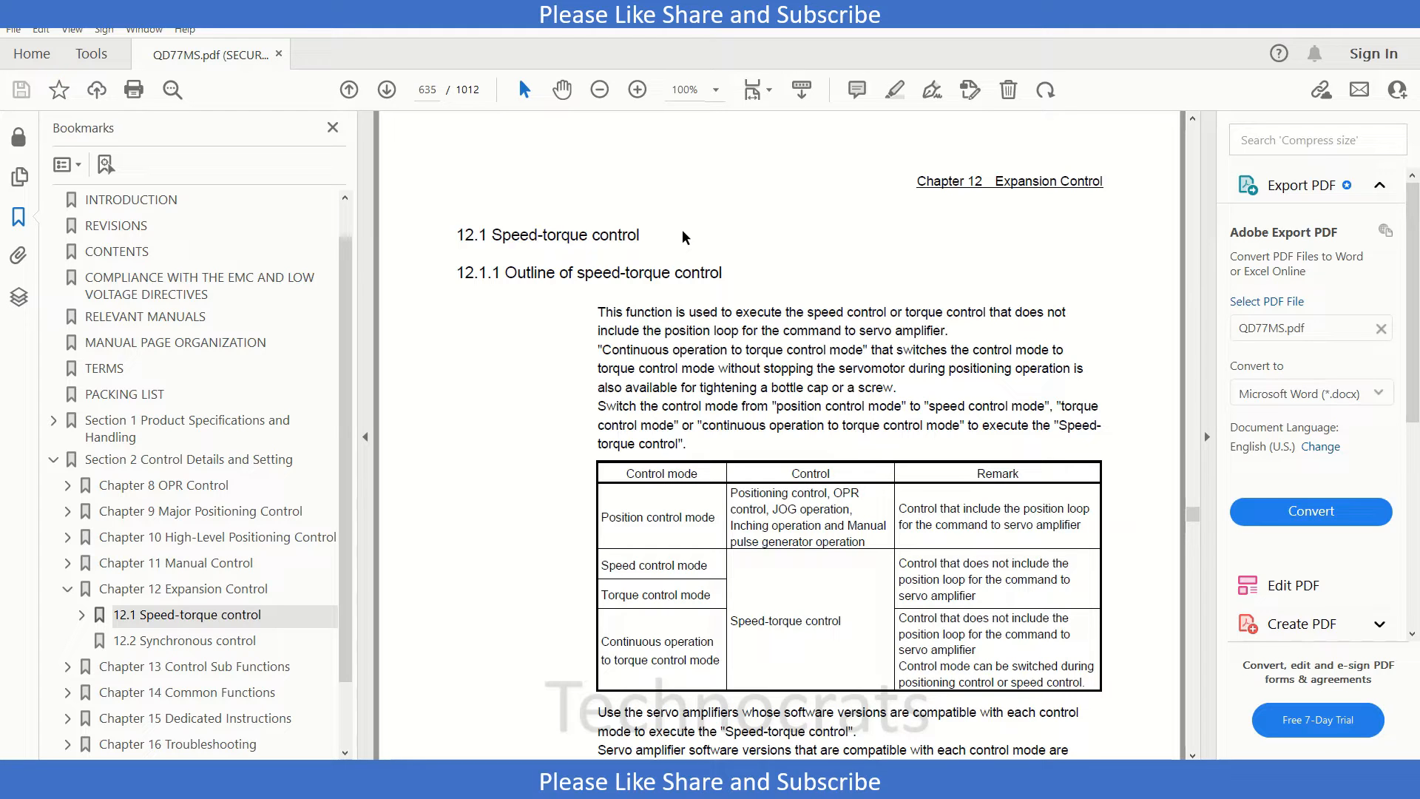
{"action": "mouse_move", "coordinate": [616, 524]}
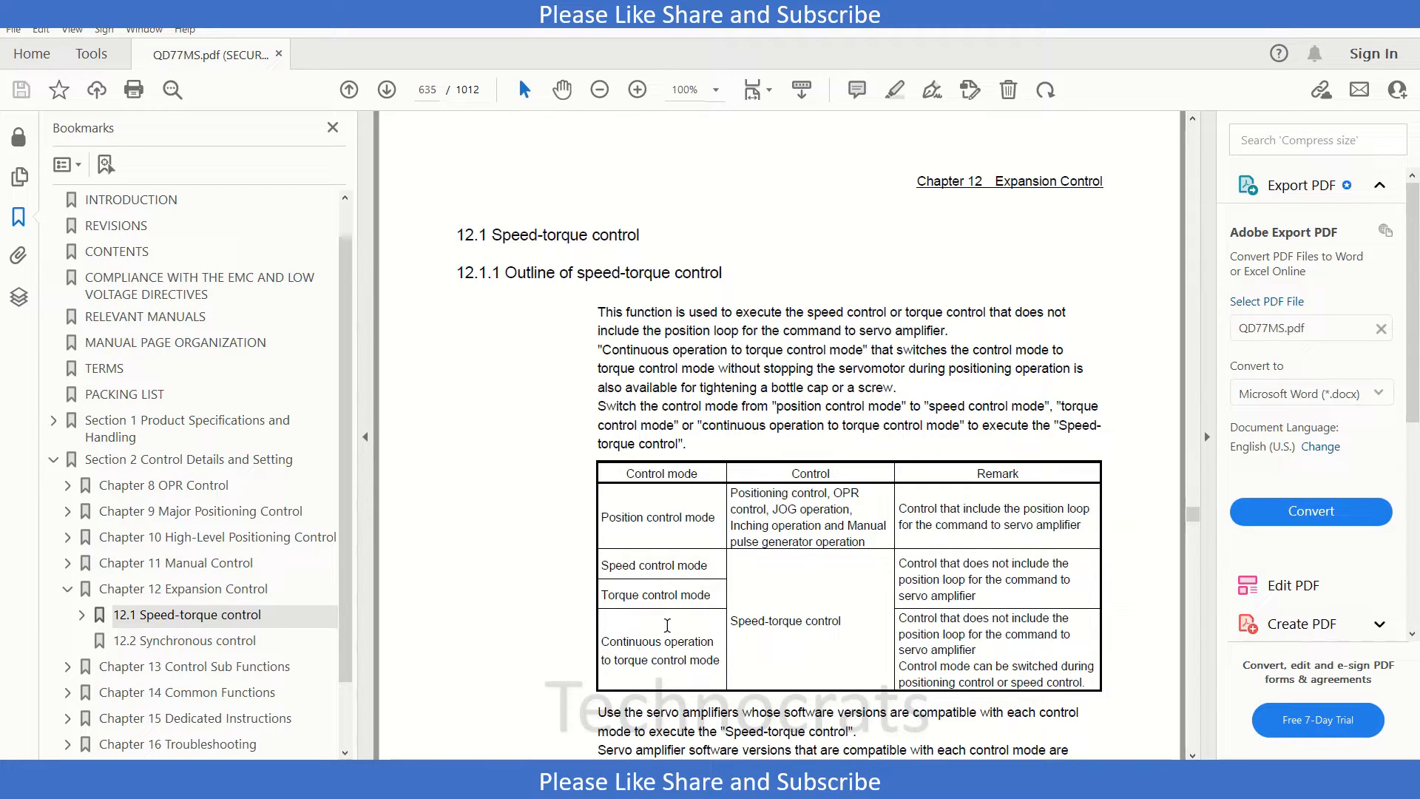
- Scroll the manual from section 12.1.1 to page 637's required speed-torque parameters table
{"action": "double_click", "coordinate": [655, 595]}
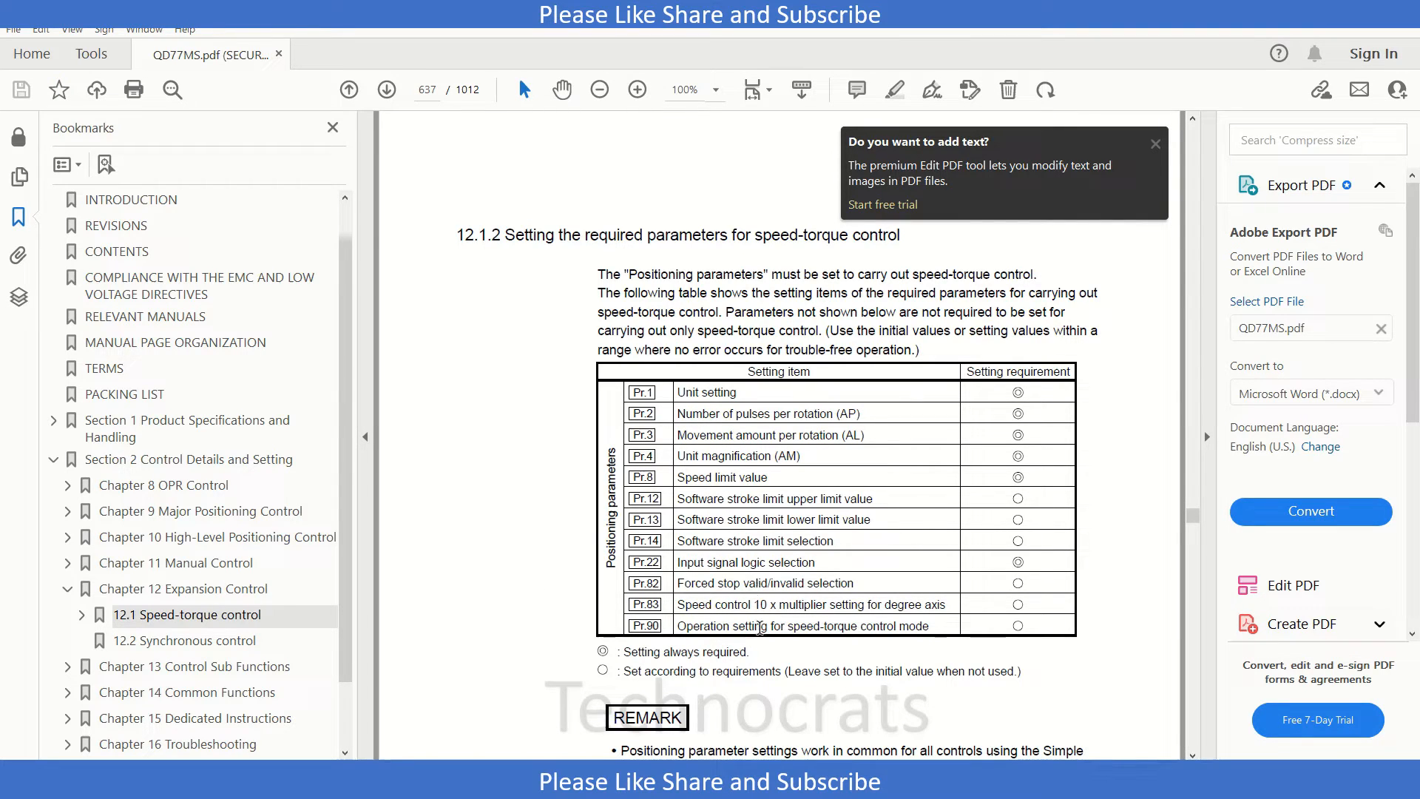
{"action": "mouse_move", "coordinate": [512, 492]}
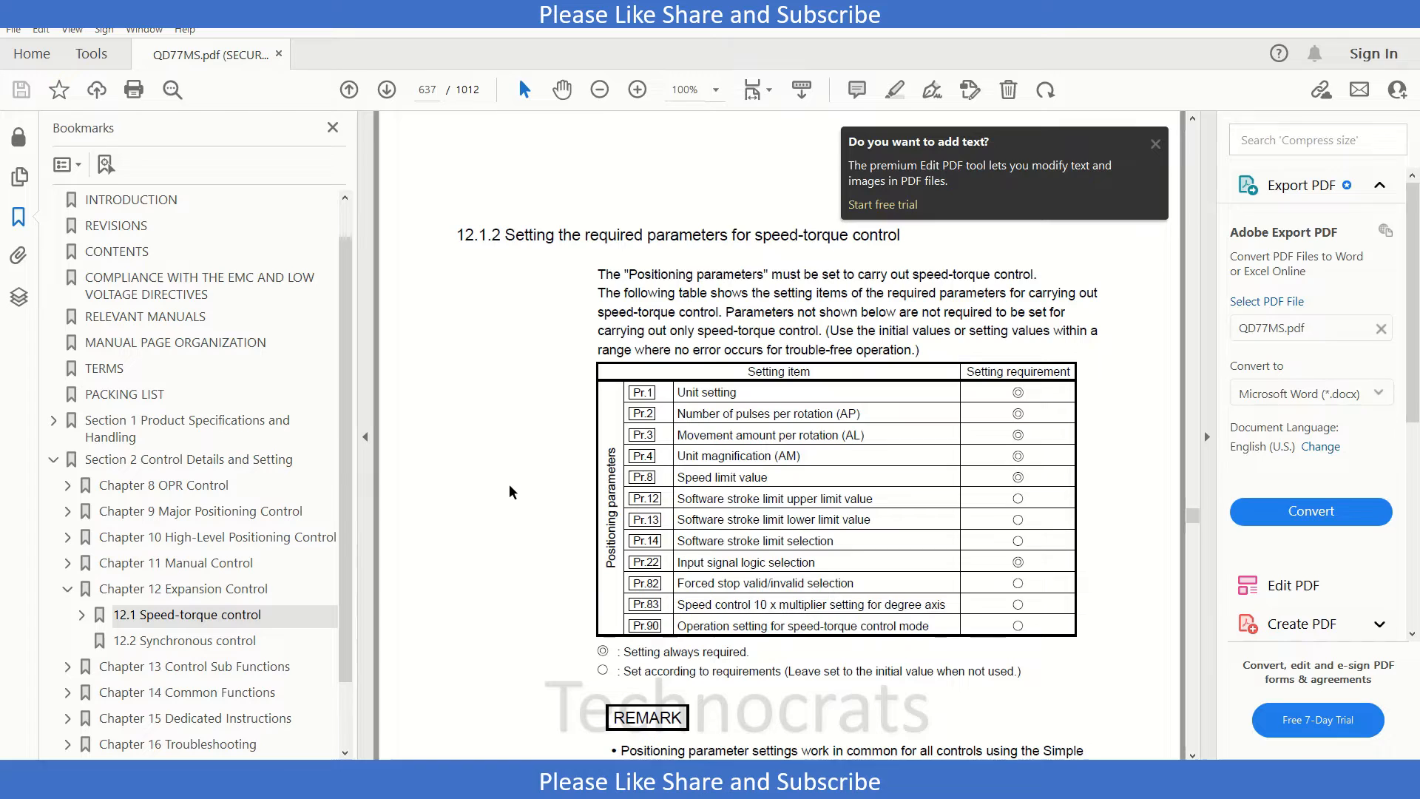
{"action": "scroll", "scroll_direction": "down", "scroll_amount": 3}
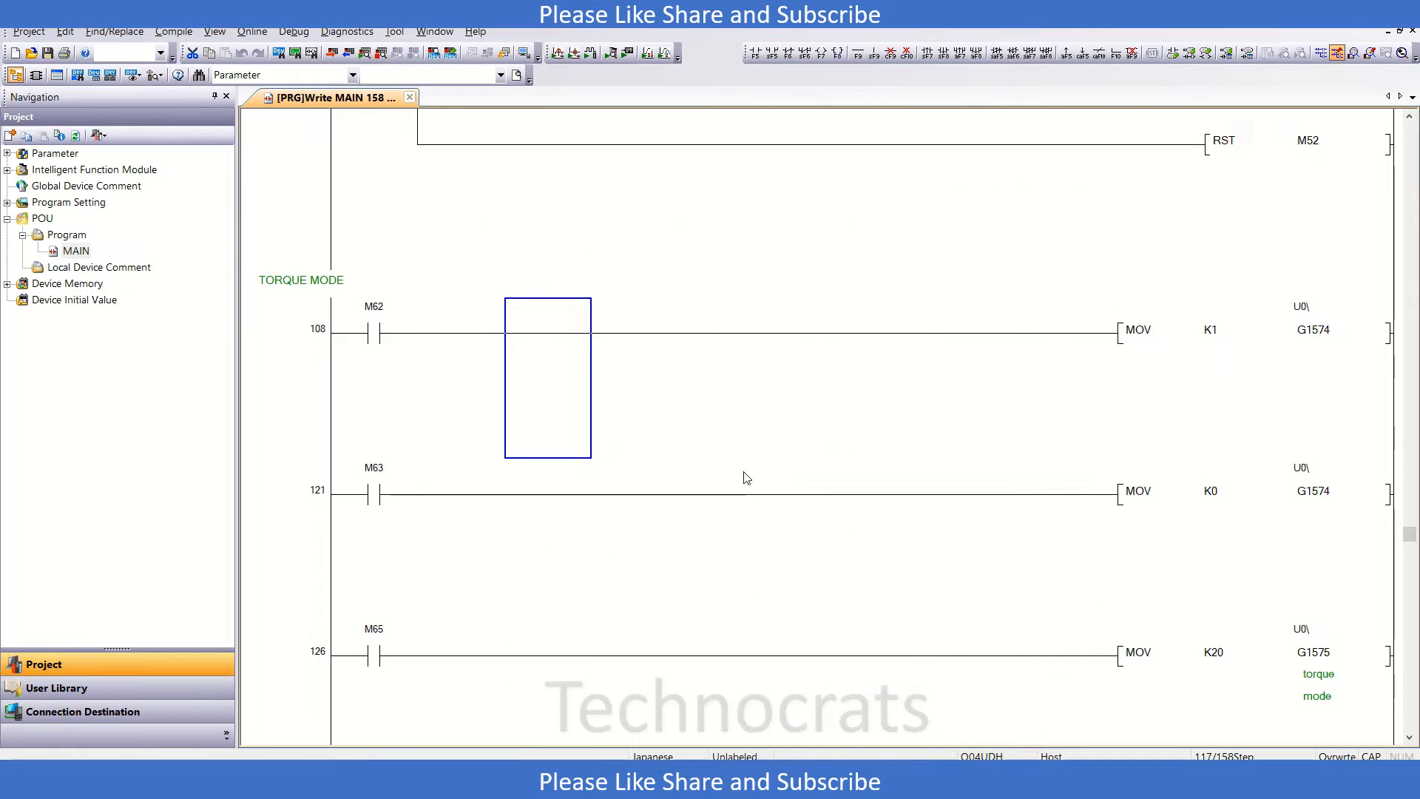
{"action": "left_click", "coordinate": [301, 279]}
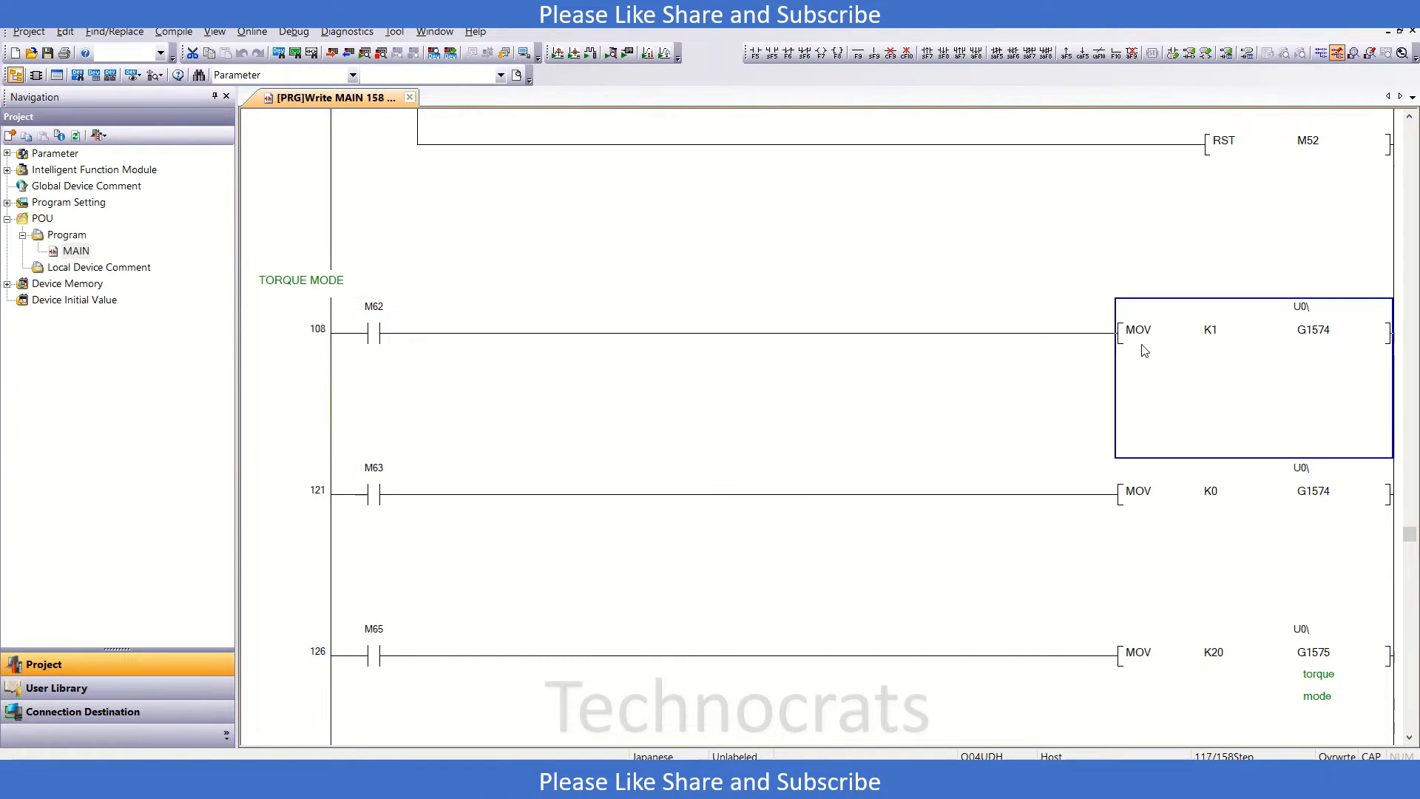
{"action": "mouse_move", "coordinate": [1219, 351]}
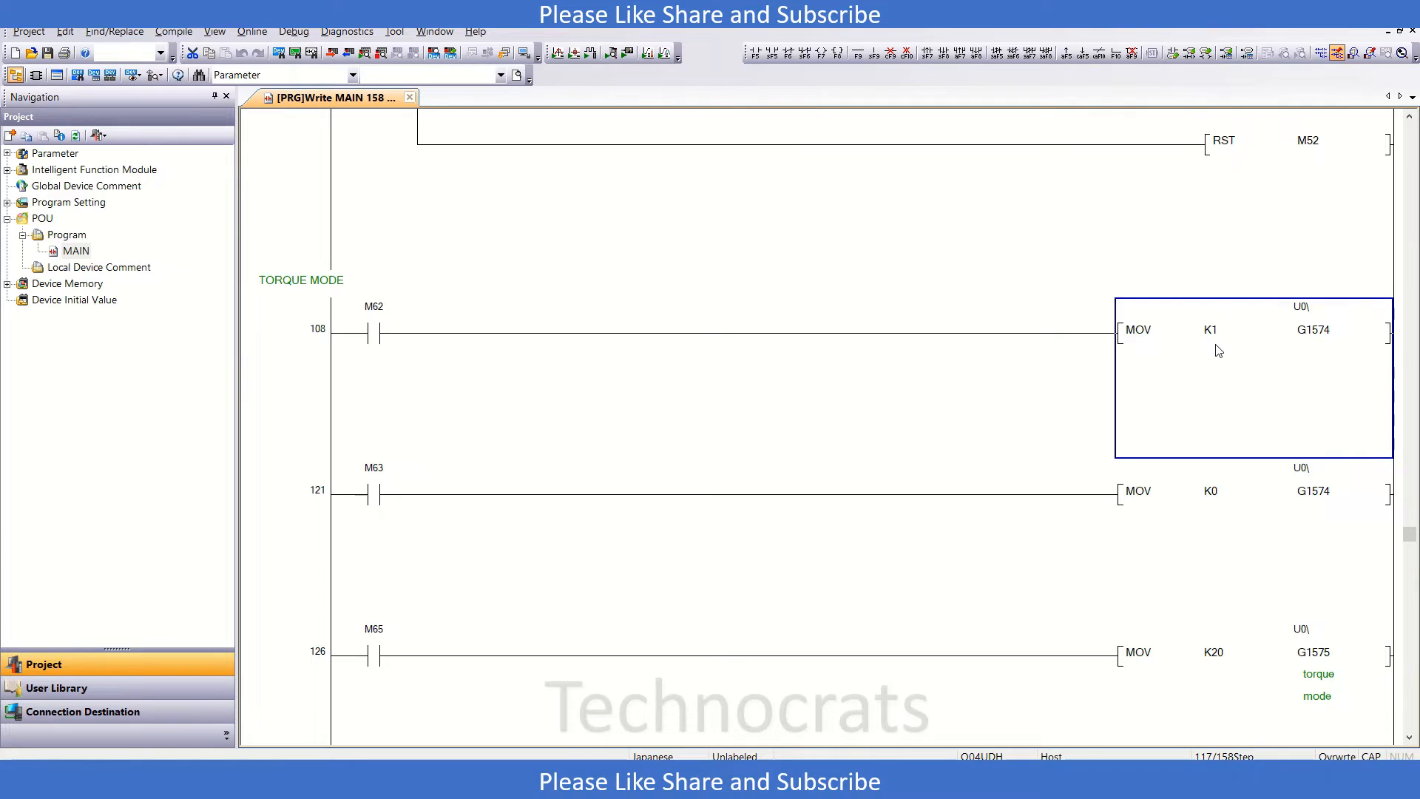
{"action": "mouse_move", "coordinate": [1303, 332]}
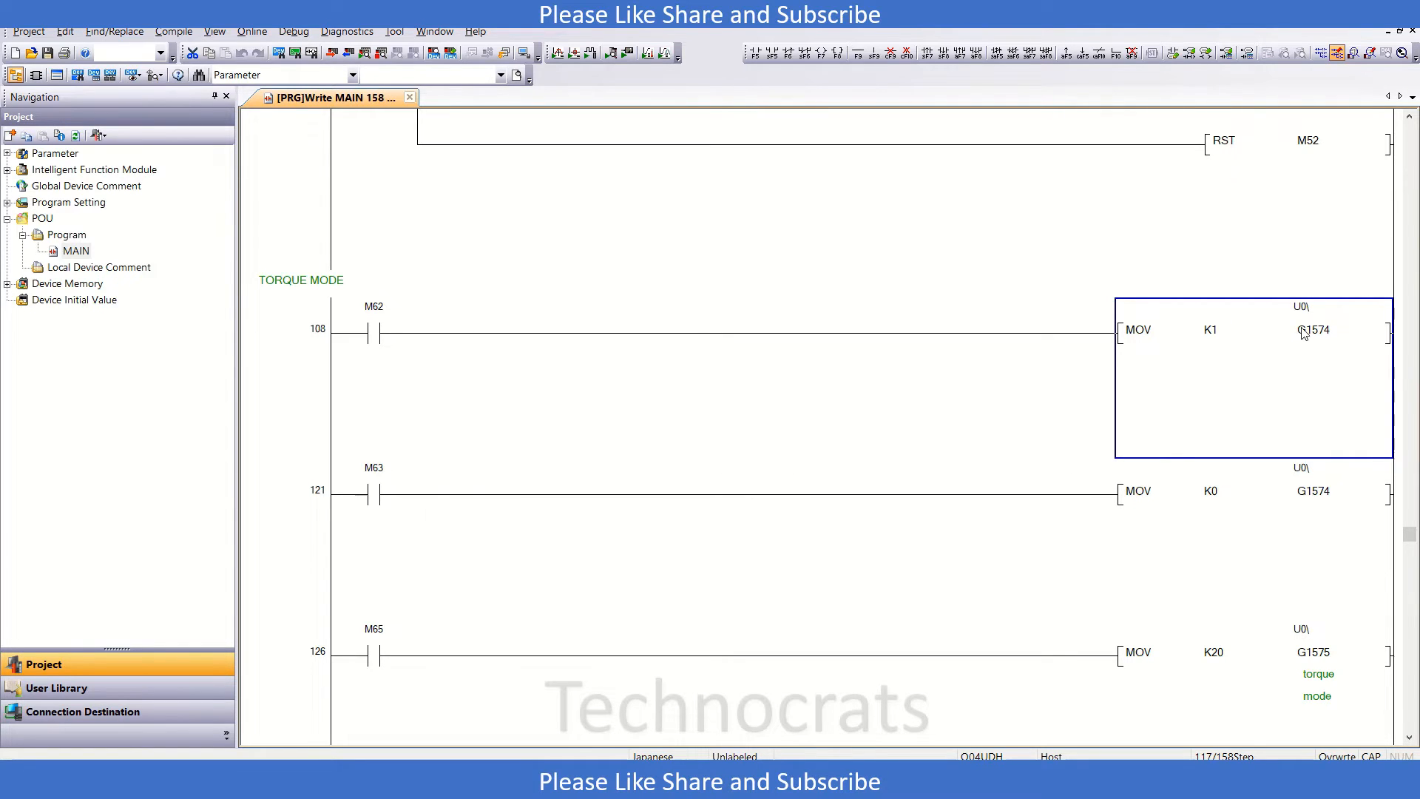
{"action": "mouse_move", "coordinate": [1322, 343]}
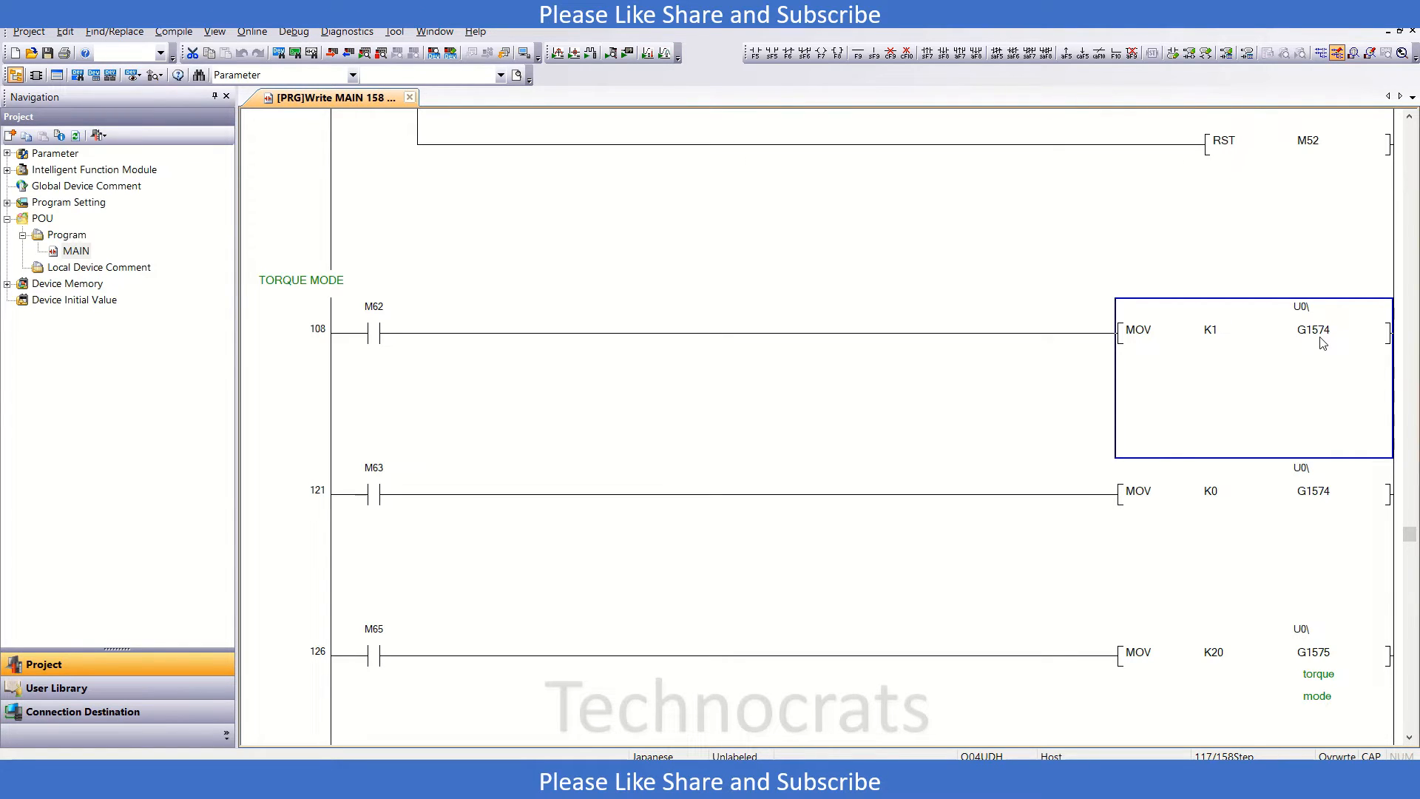
{"action": "mouse_move", "coordinate": [911, 659]}
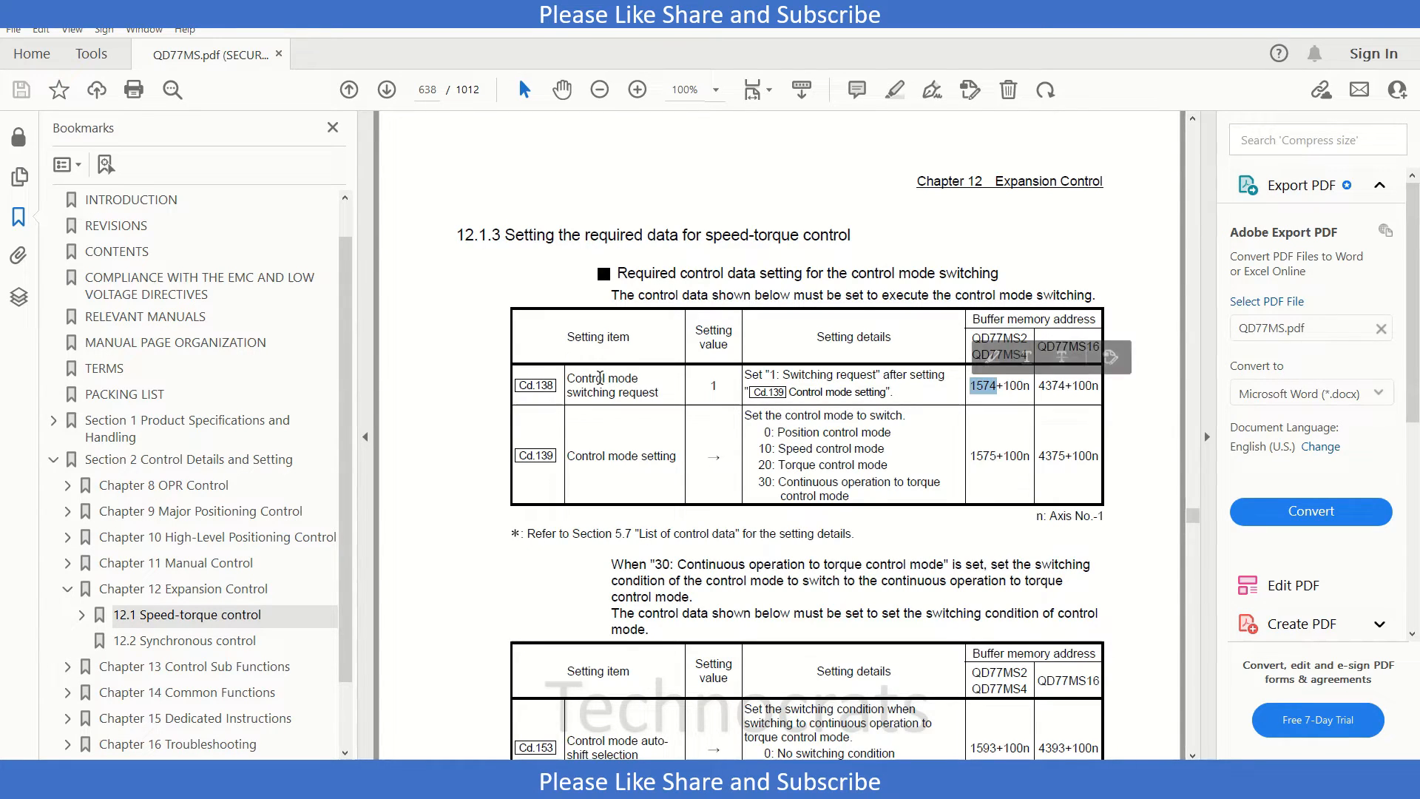
{"action": "mouse_move", "coordinate": [711, 388]}
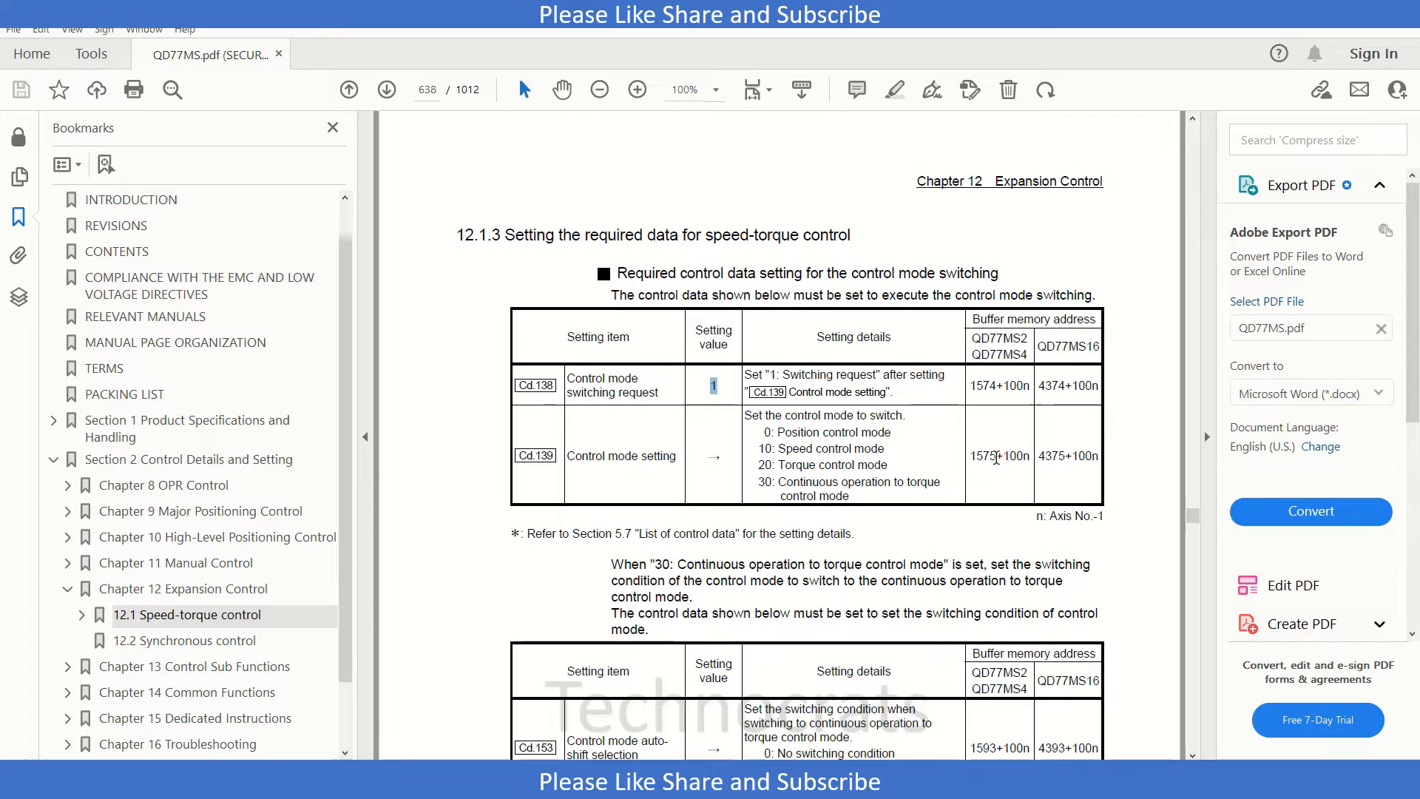
- Highlight buffer address 1575 in the Cd.139 row of the control mode switching table
{"action": "double_click", "coordinate": [981, 455]}
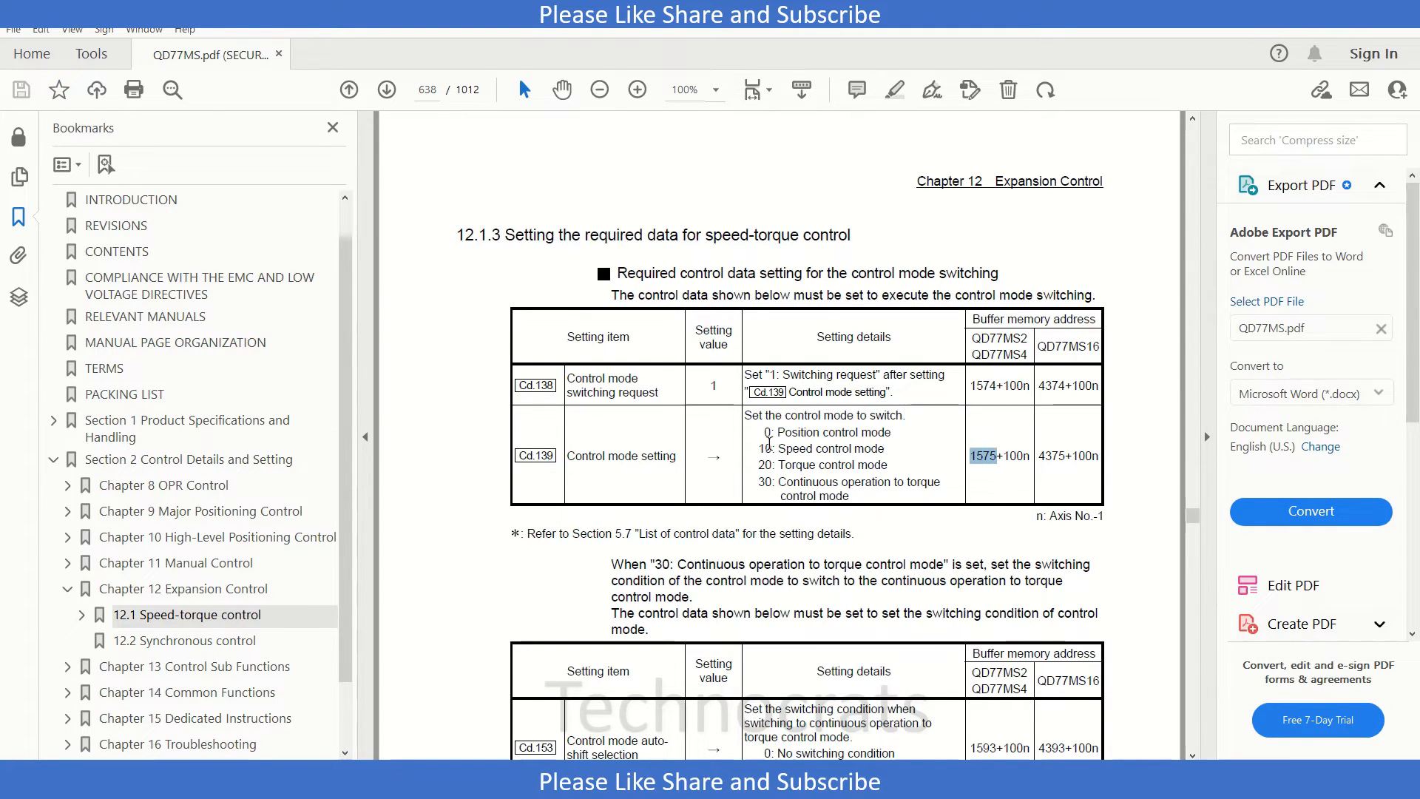
{"action": "mouse_move", "coordinate": [795, 447]}
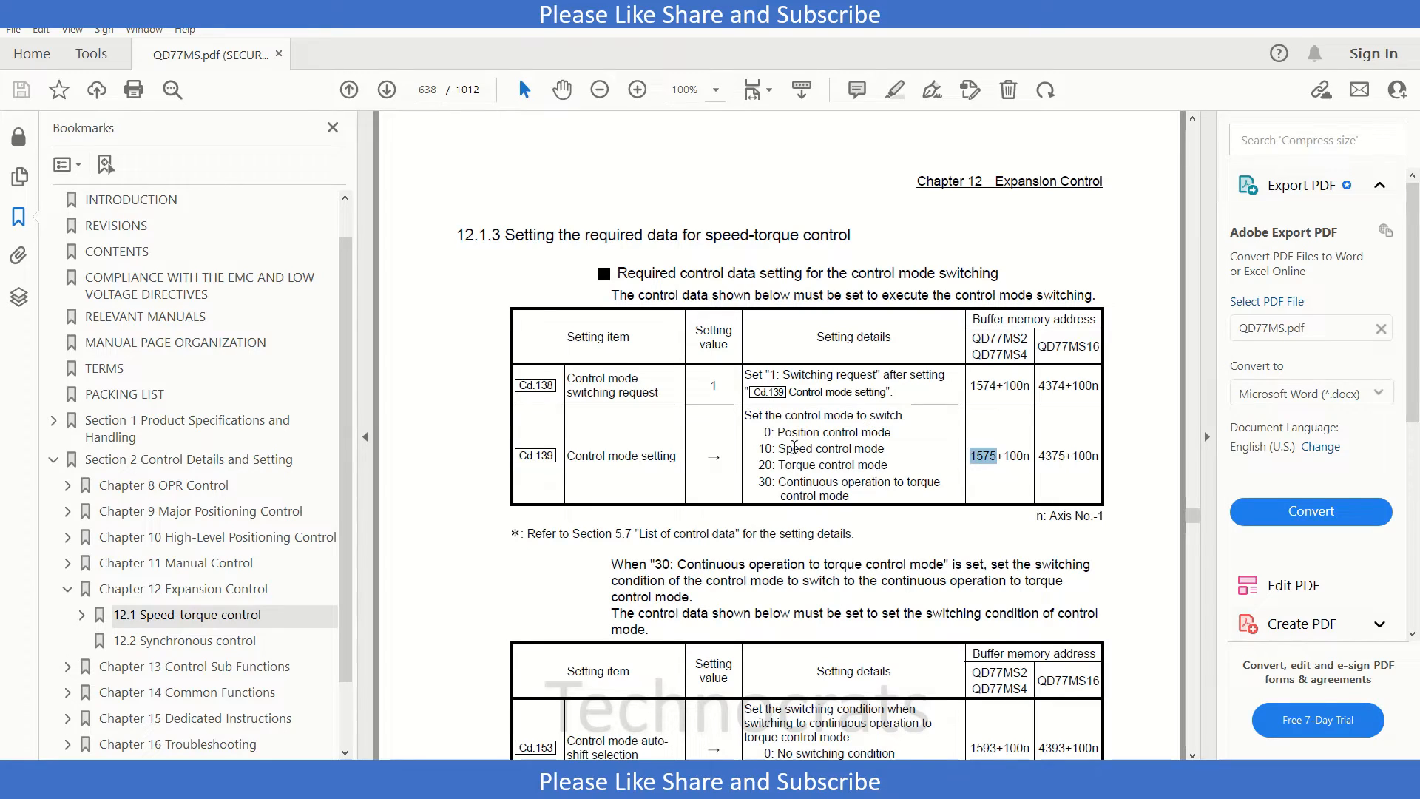
{"action": "mouse_move", "coordinate": [843, 457]}
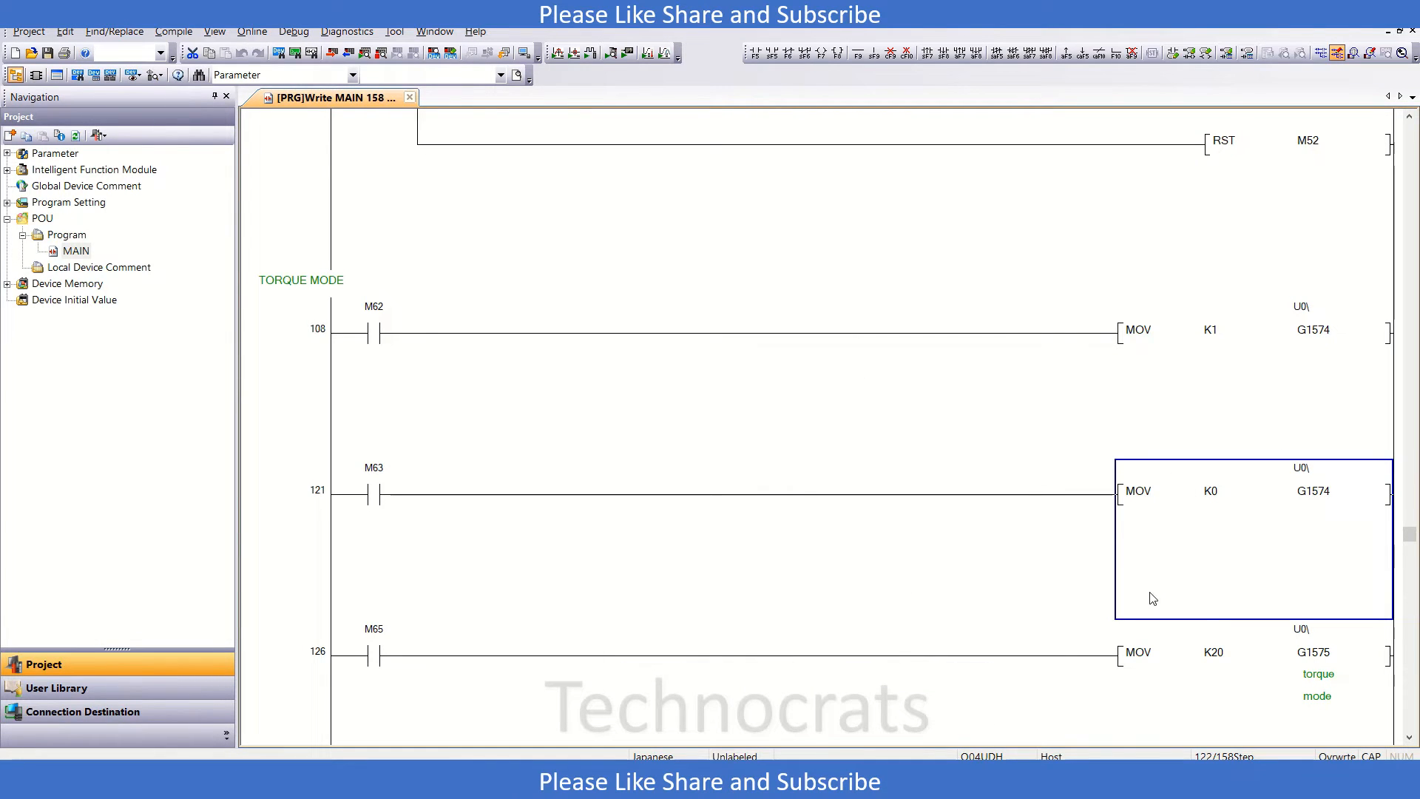
- Scroll the ladder past rungs 126 and 131 to rung 136's D50-to-G1580 move
{"action": "scroll", "scroll_direction": "down", "scroll_amount": 3}
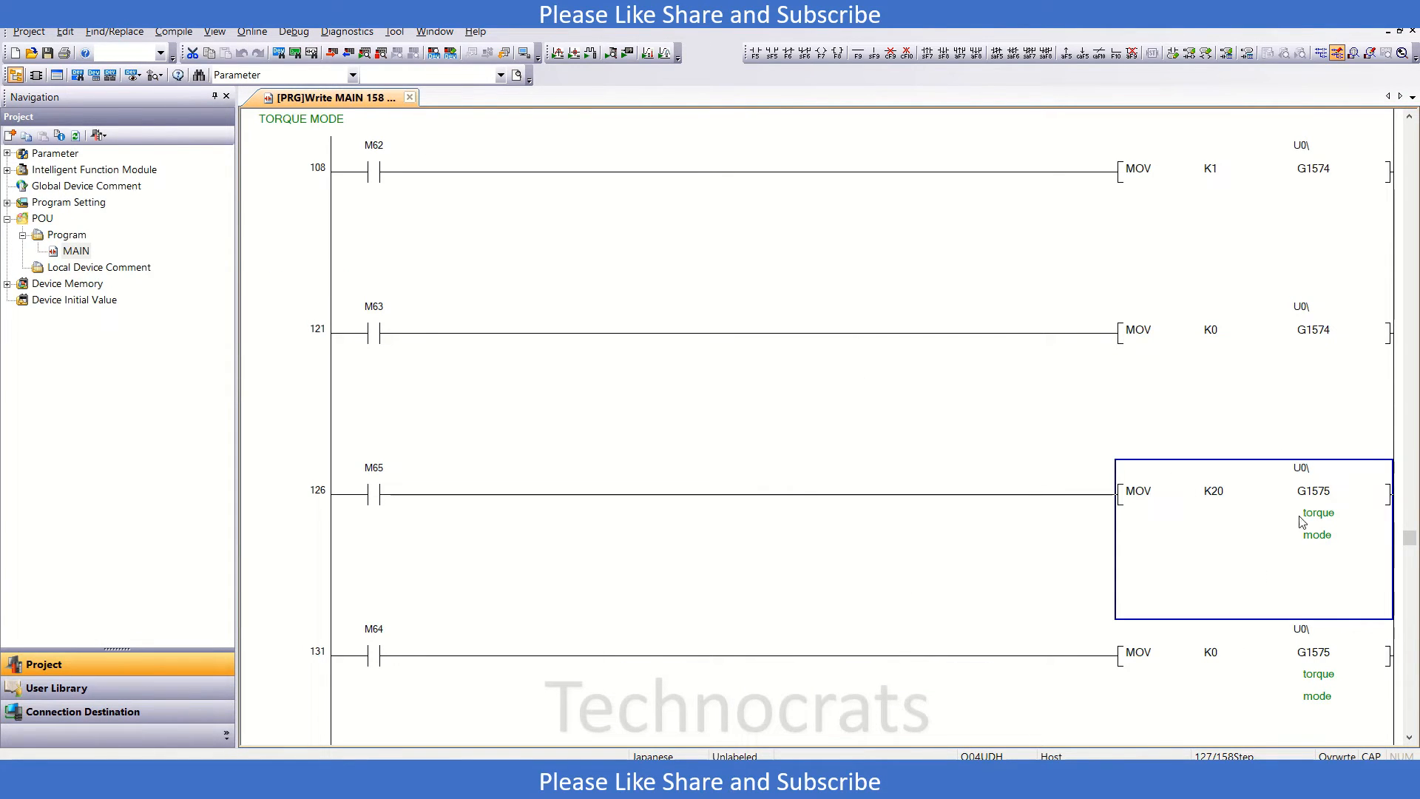
{"action": "scroll", "scroll_direction": "down", "scroll_amount": 3}
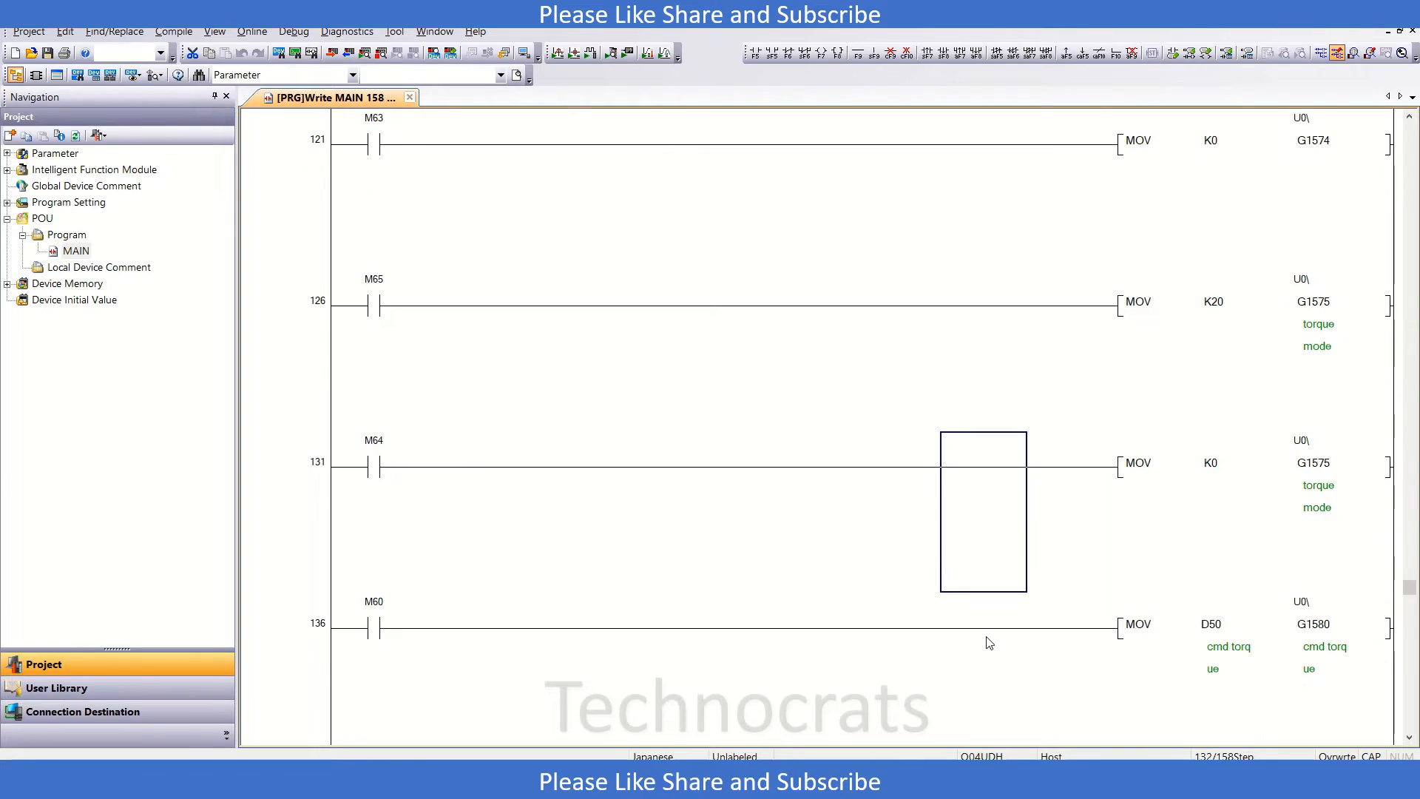
{"action": "scroll", "scroll_direction": "down", "scroll_amount": 3}
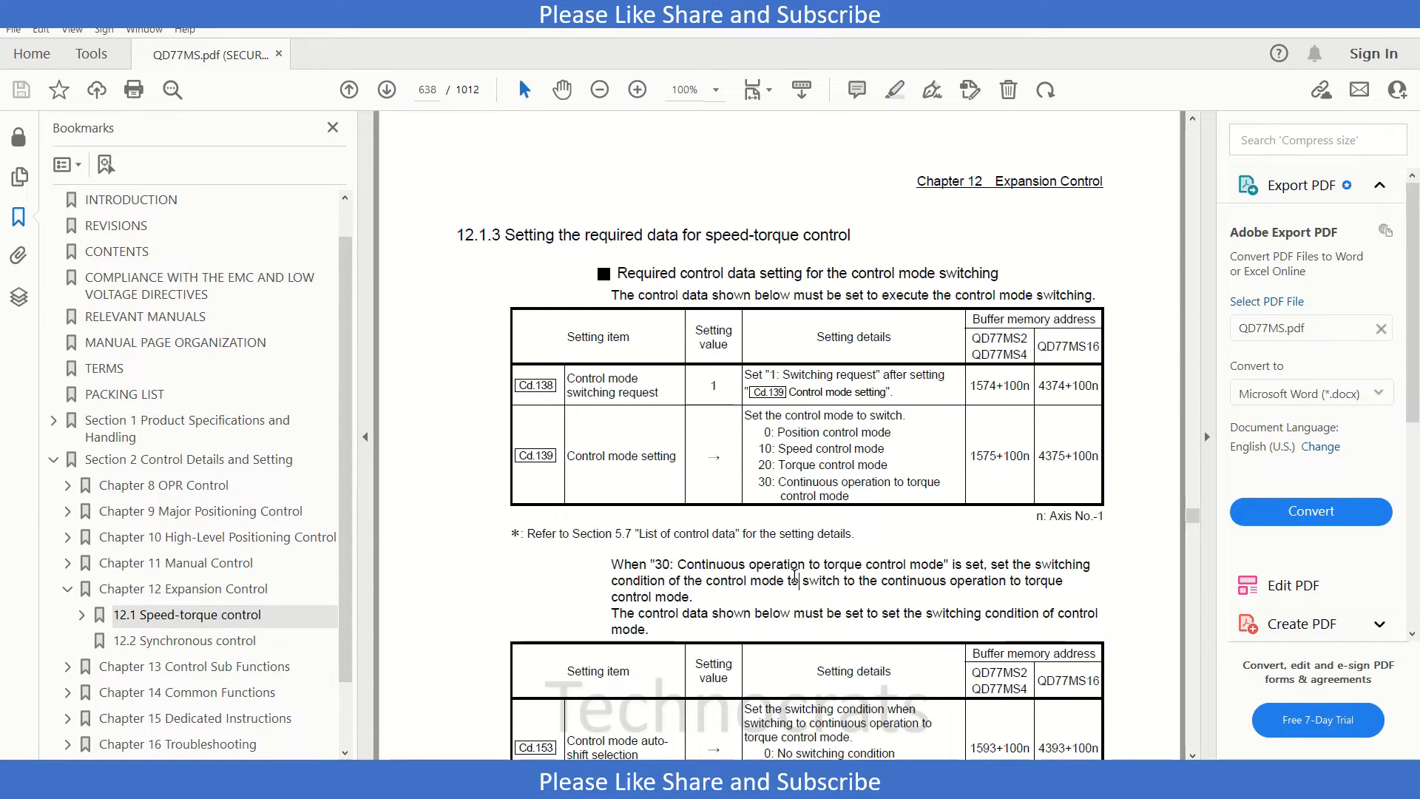
- Scroll to page 639 and mark the command torque address 1580 in the torque table
{"action": "scroll", "scroll_direction": "down", "scroll_amount": 3}
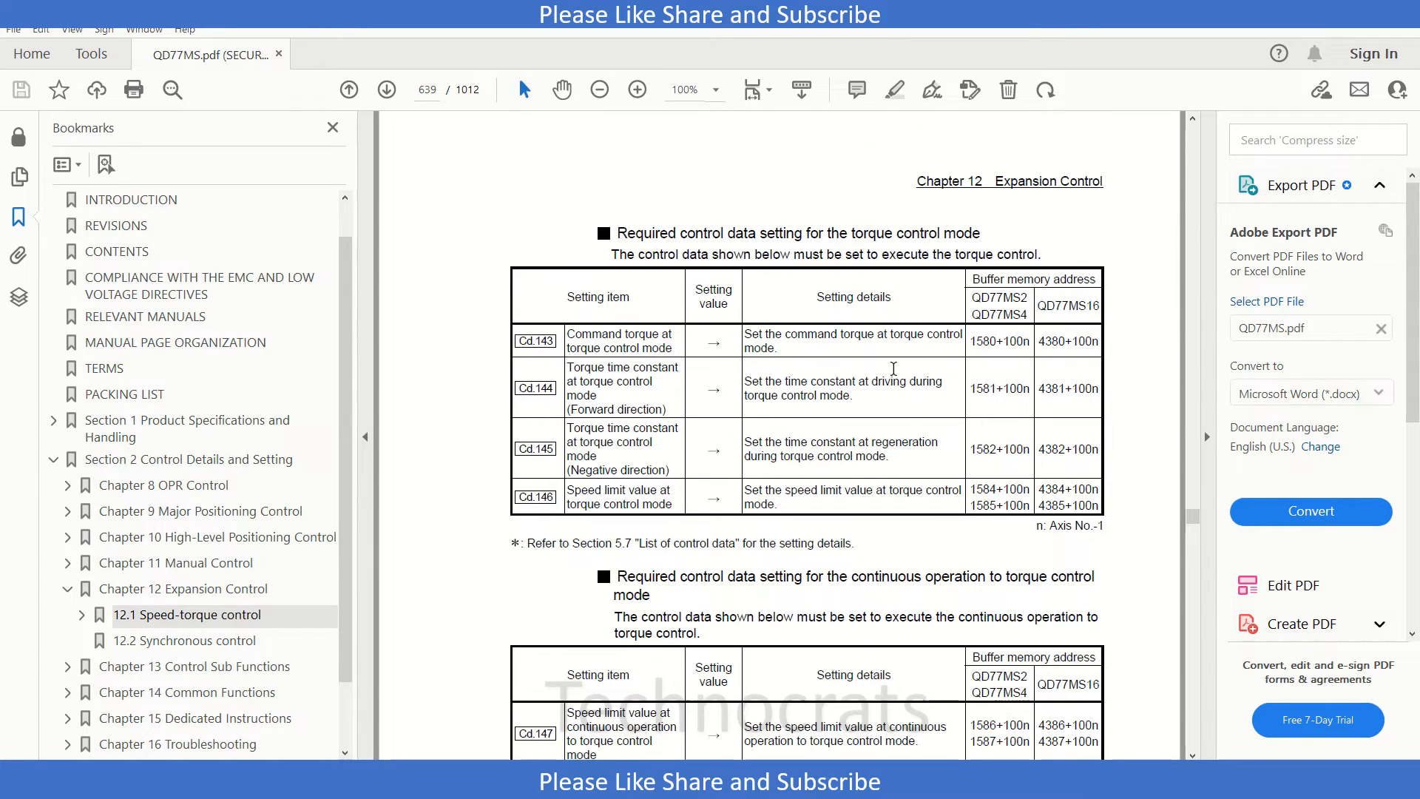
{"action": "double_click", "coordinate": [588, 335]}
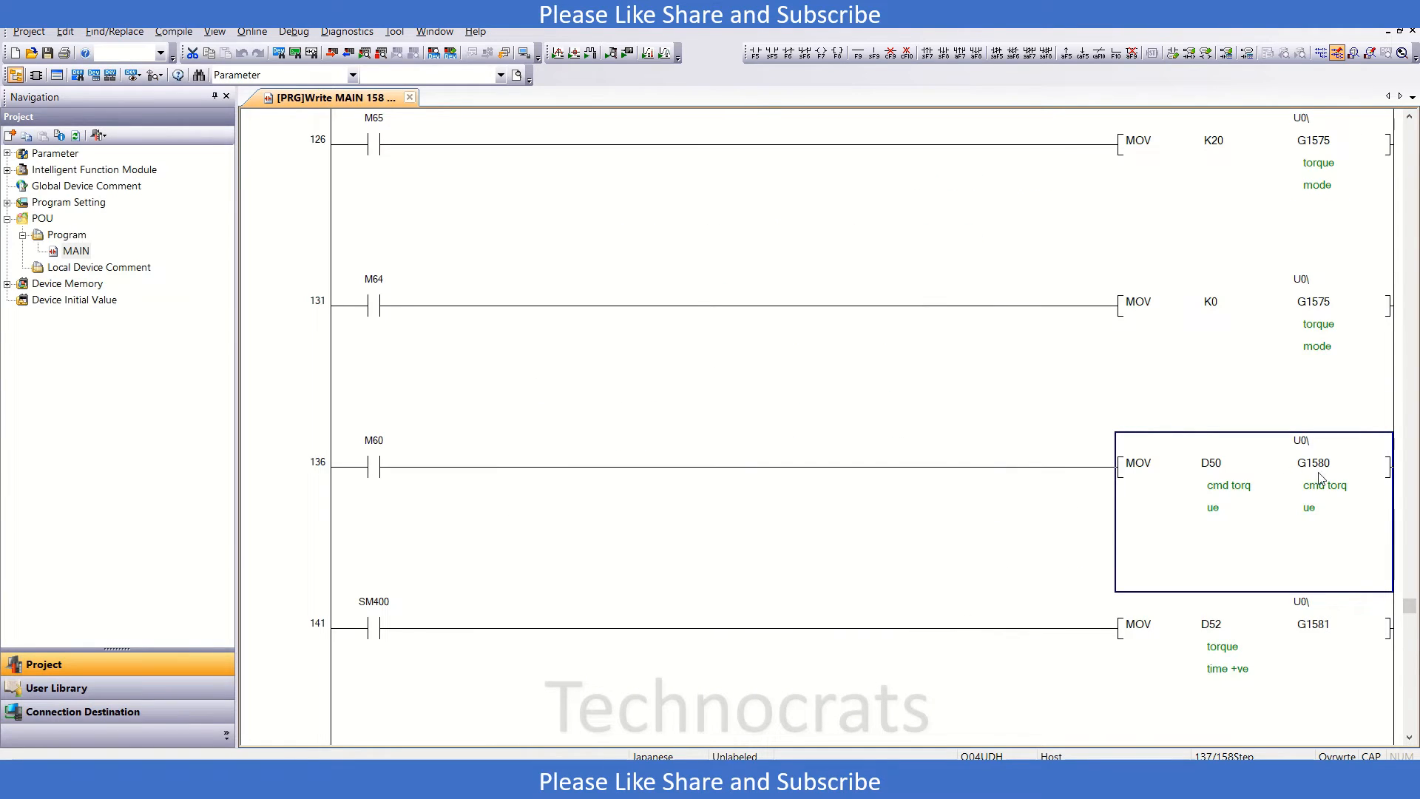
- Scroll to rungs 141–157 and select the MOV D52 G1581 instruction
{"action": "scroll", "scroll_direction": "down", "scroll_amount": 3}
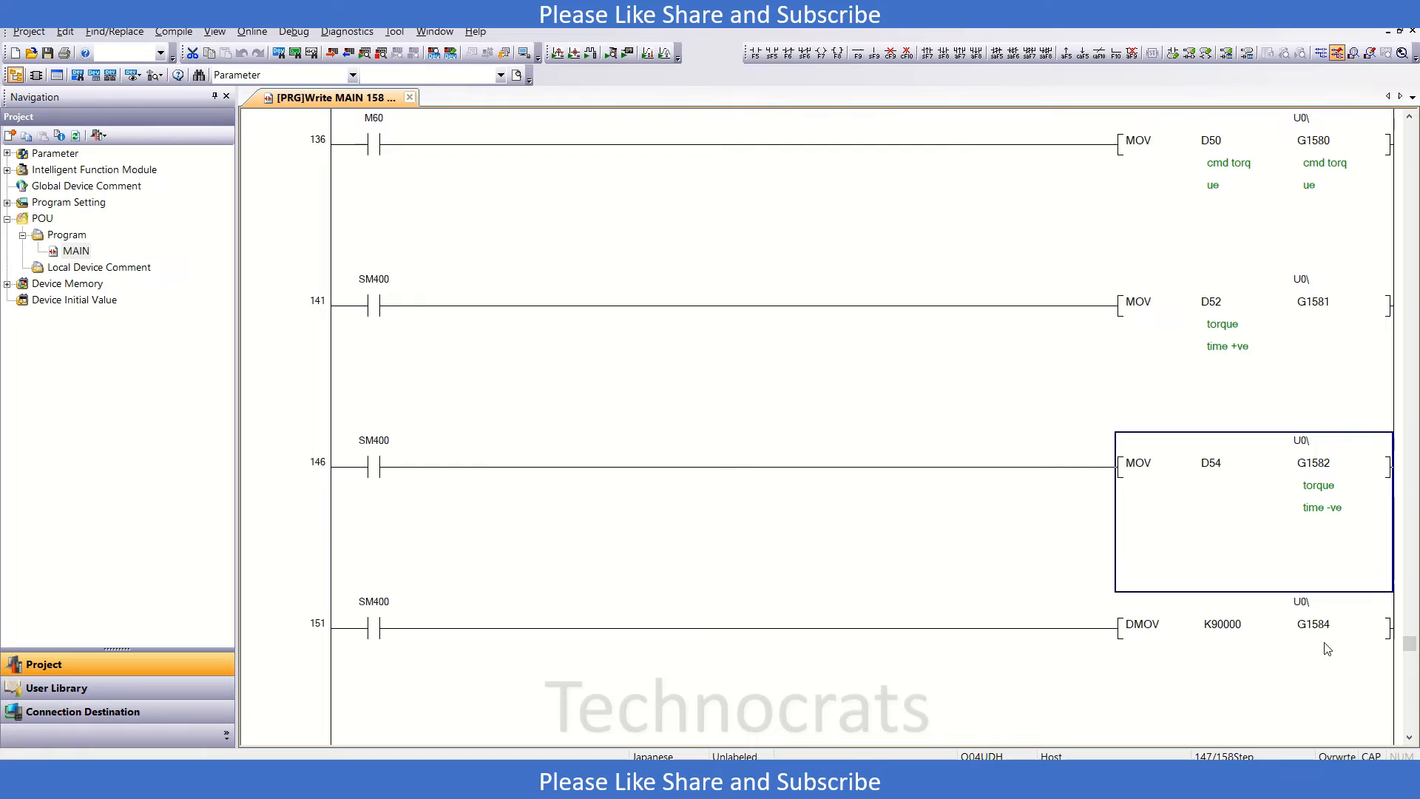
{"action": "scroll", "scroll_direction": "down", "scroll_amount": 3}
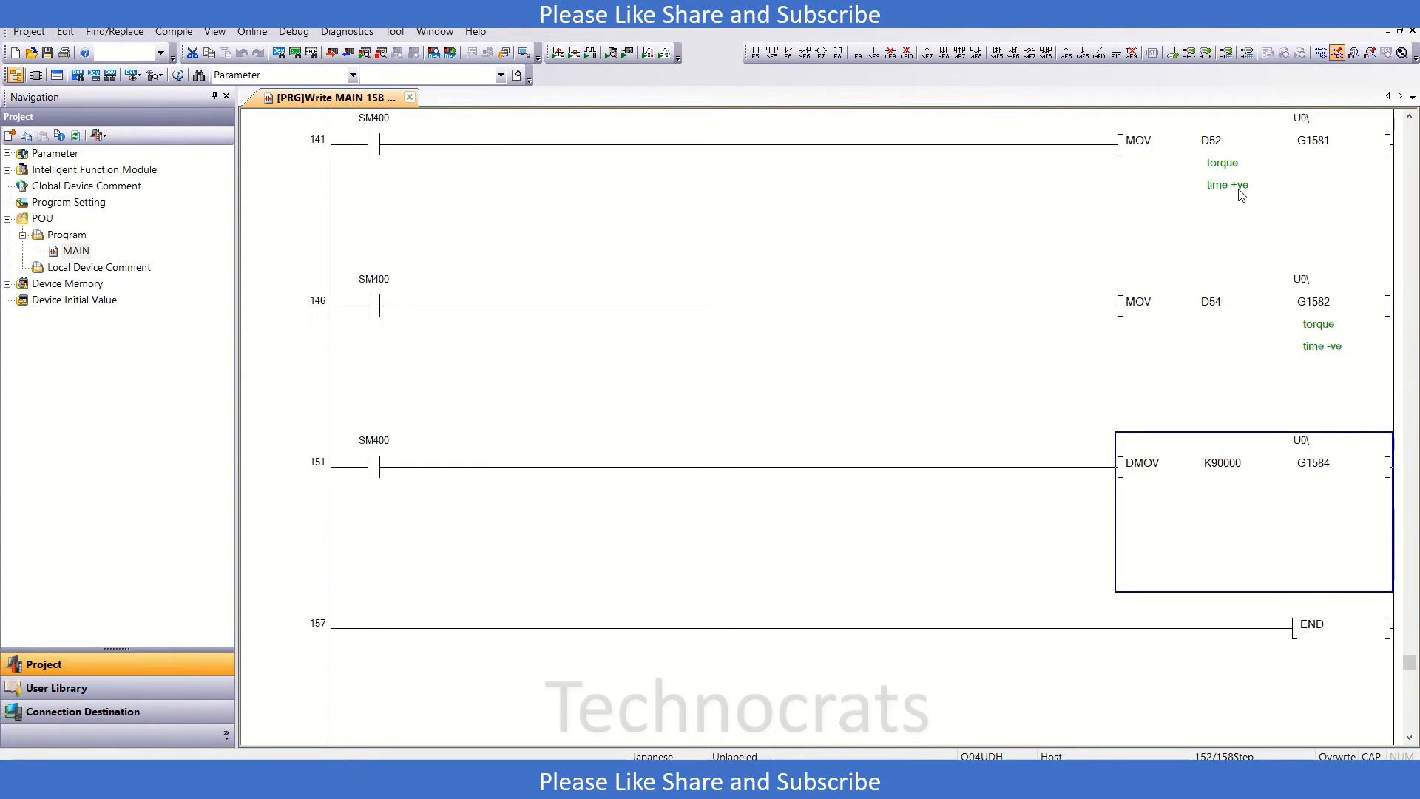
{"action": "left_click", "coordinate": [1222, 140]}
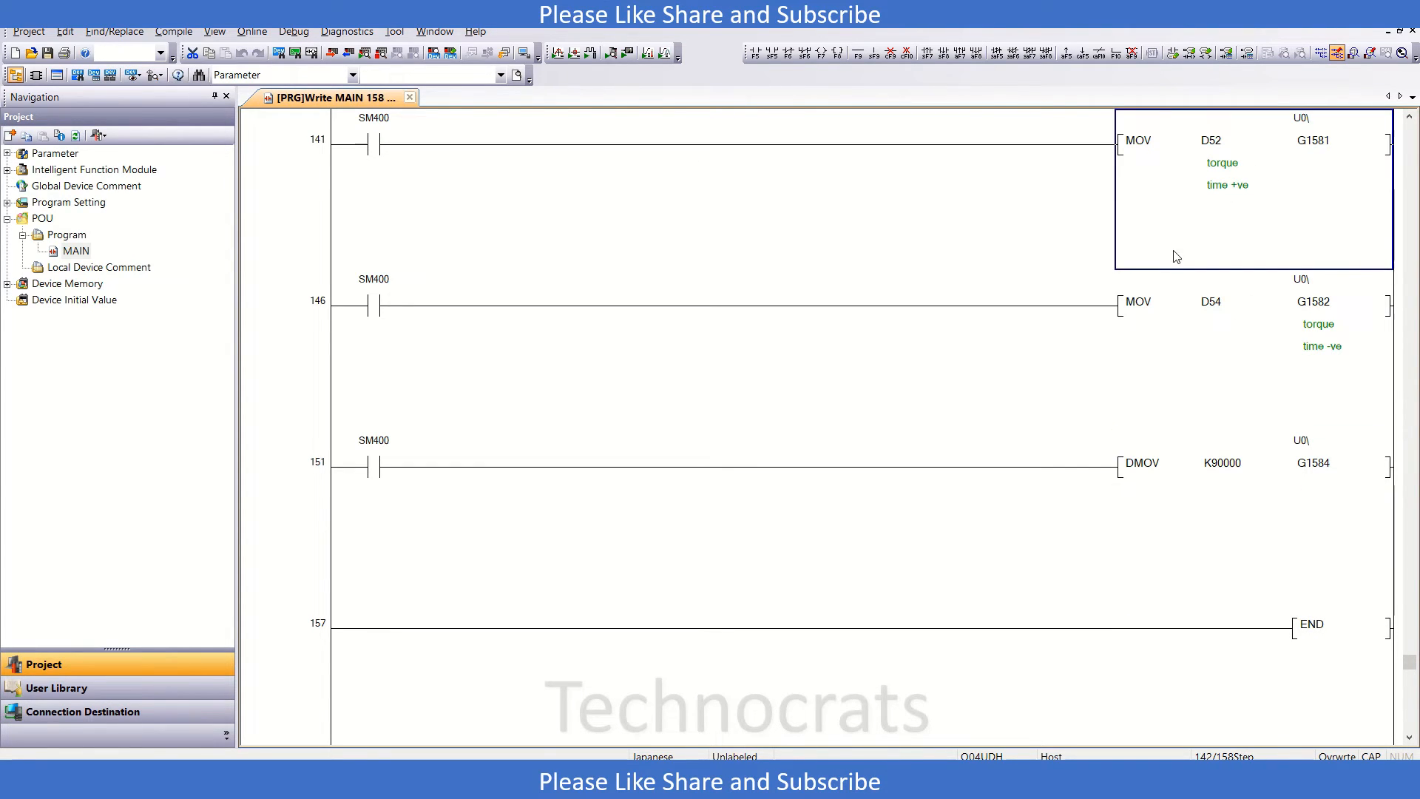
{"action": "mouse_move", "coordinate": [880, 719]}
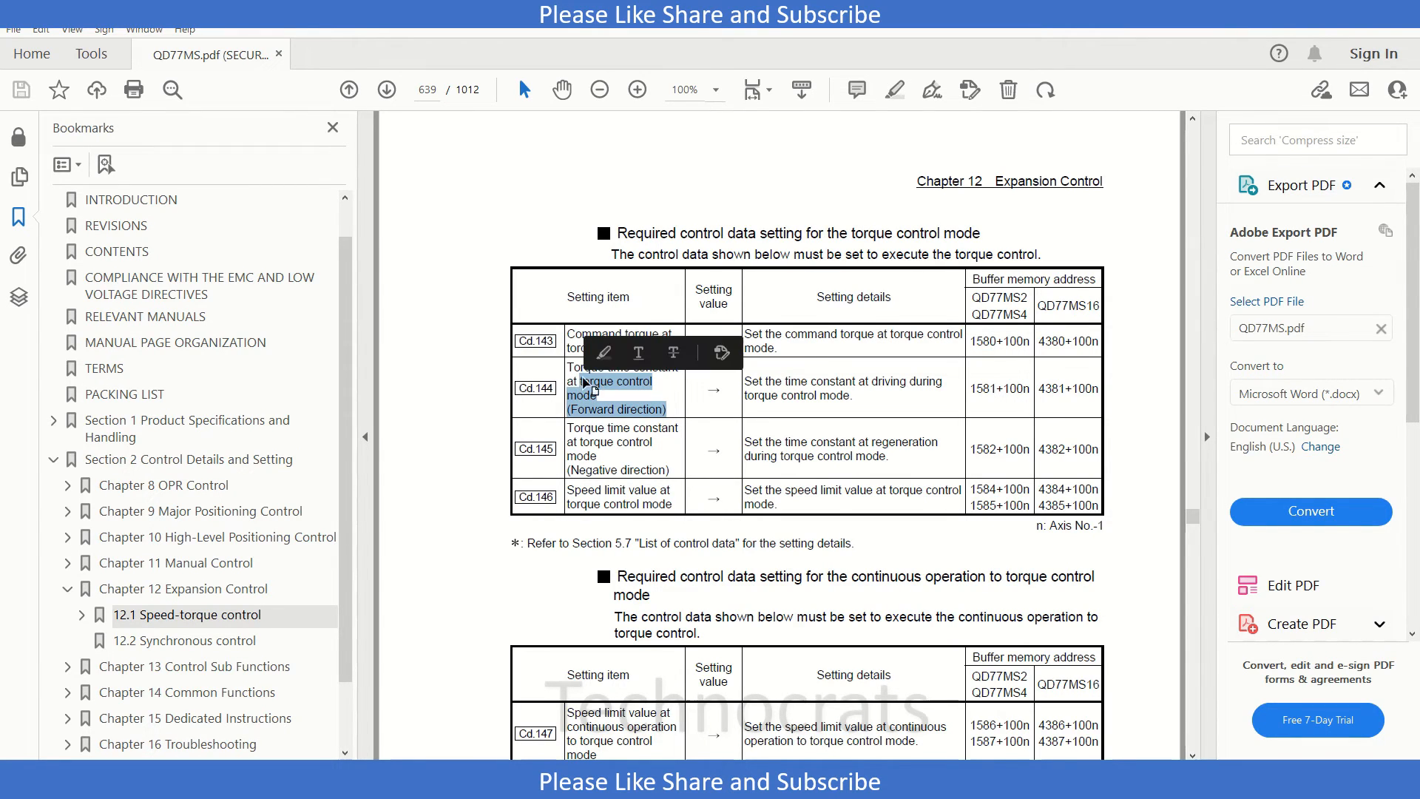
- Mark the 1582+100n negative-direction torque time constant address in the Cd.145 row
{"action": "left_click", "coordinate": [896, 419]}
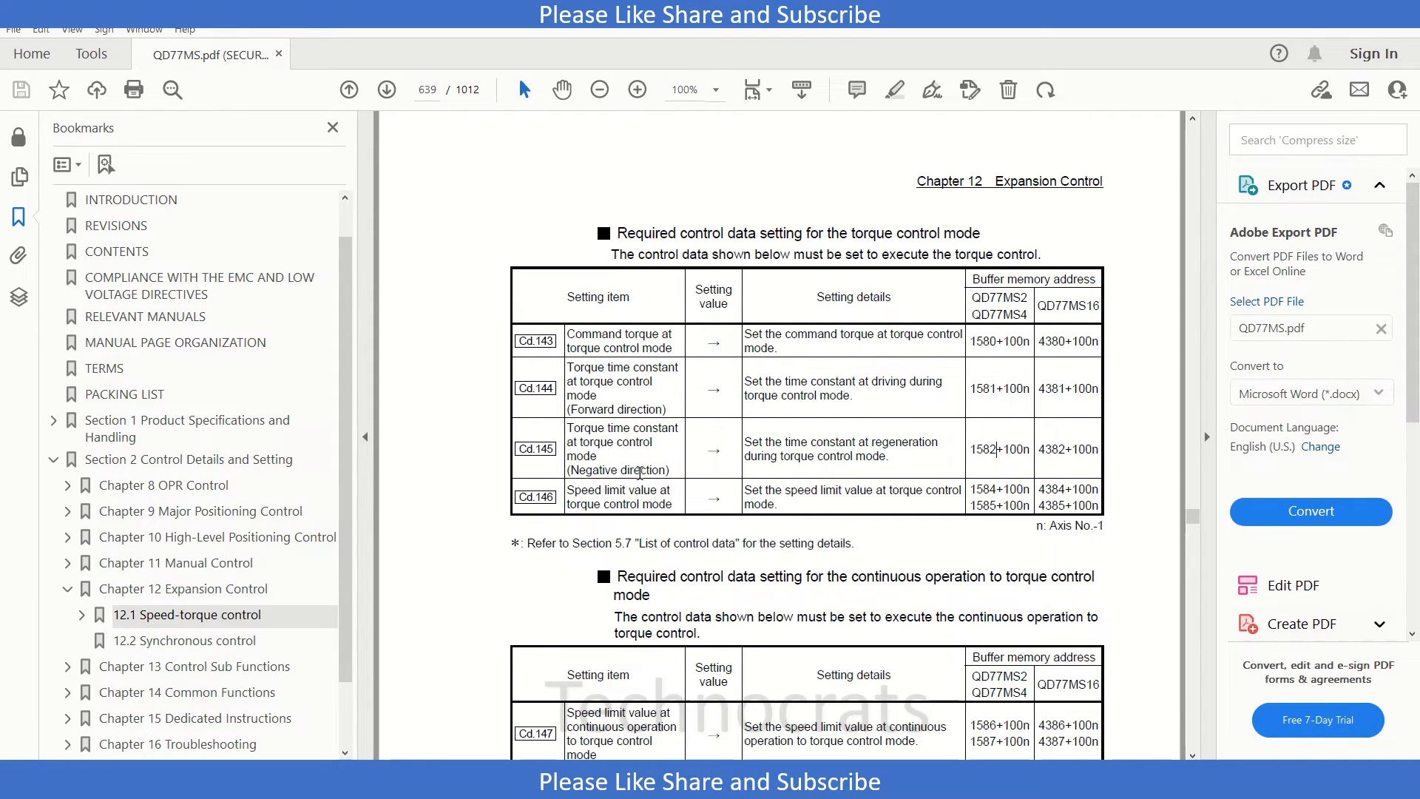
{"action": "double_click", "coordinate": [594, 490]}
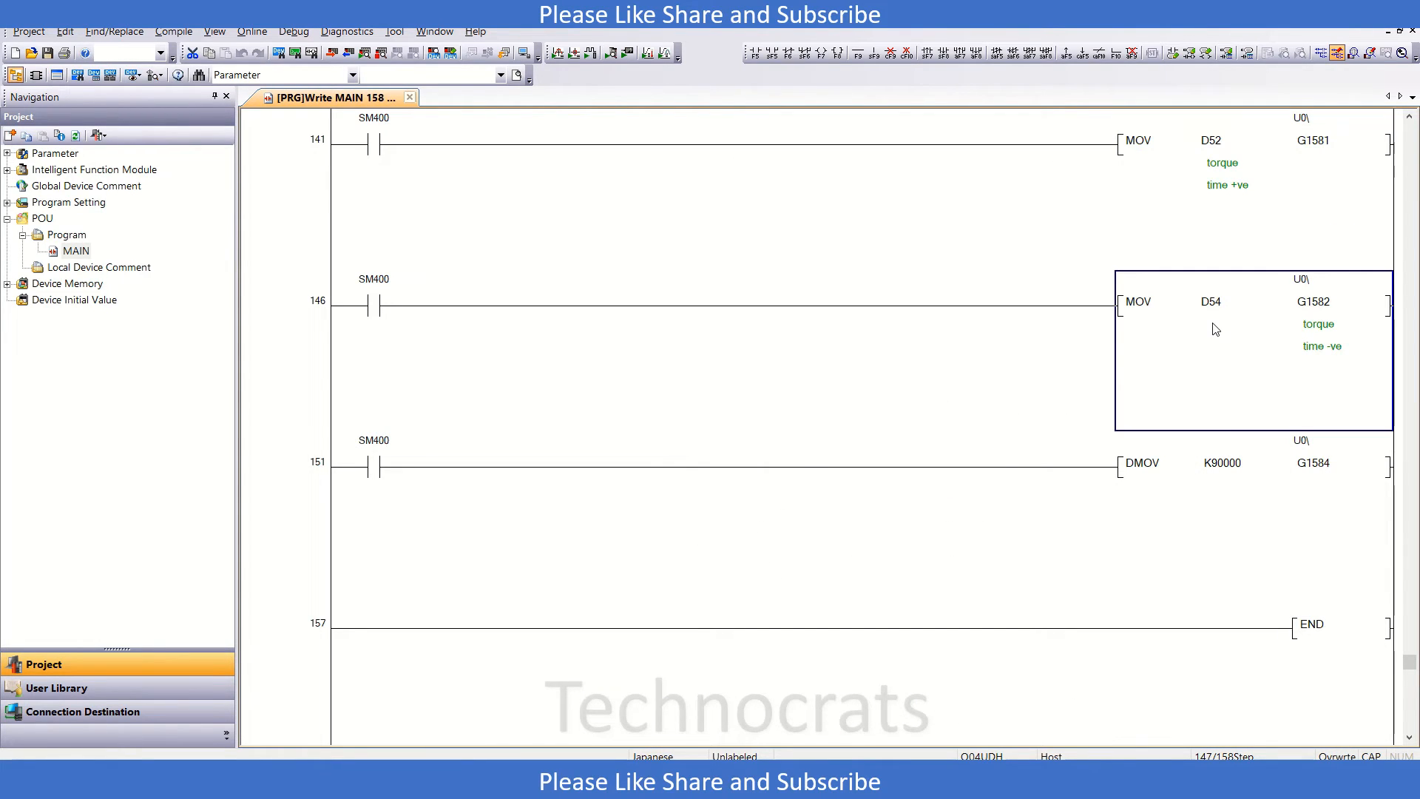
{"action": "mouse_move", "coordinate": [1161, 390]}
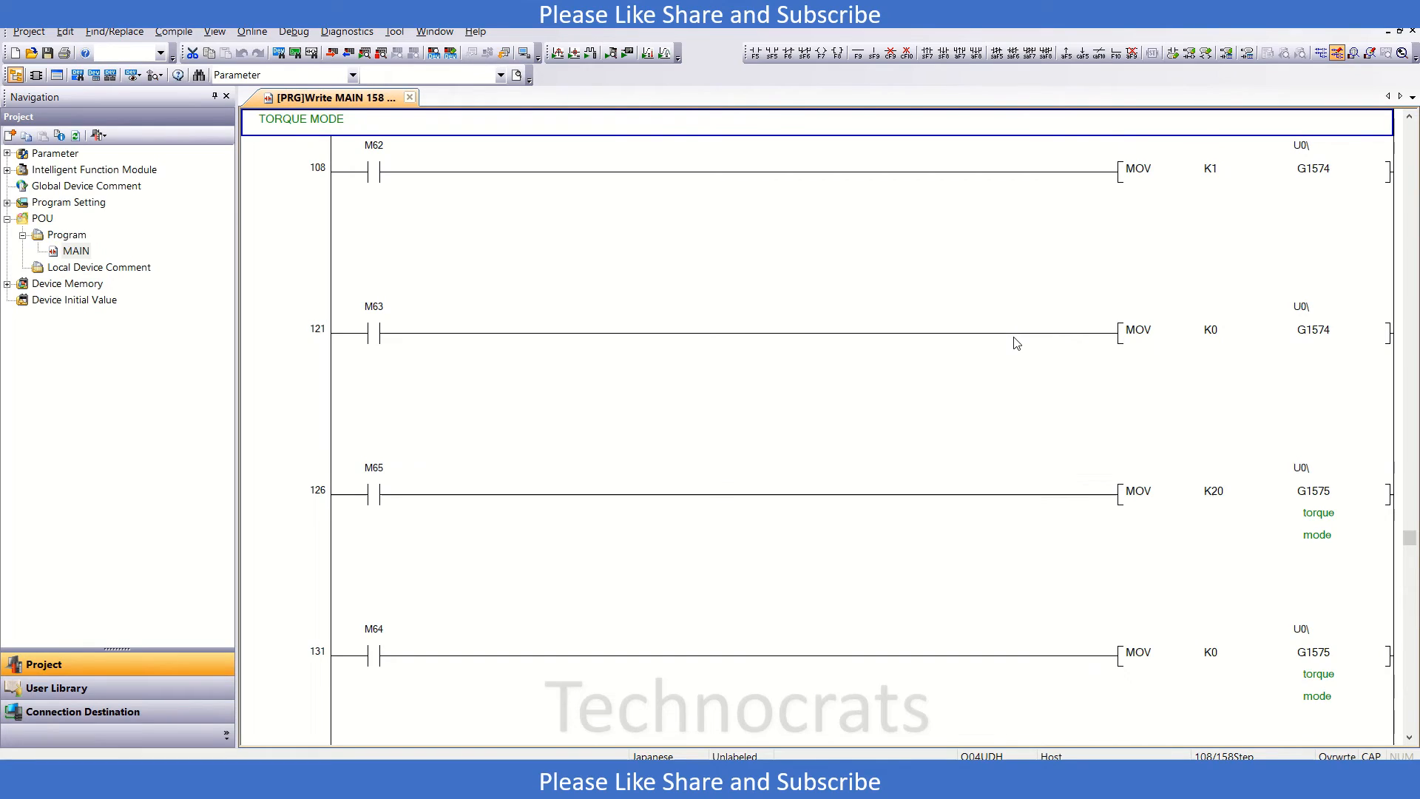
{"action": "mouse_move", "coordinate": [88, 186]}
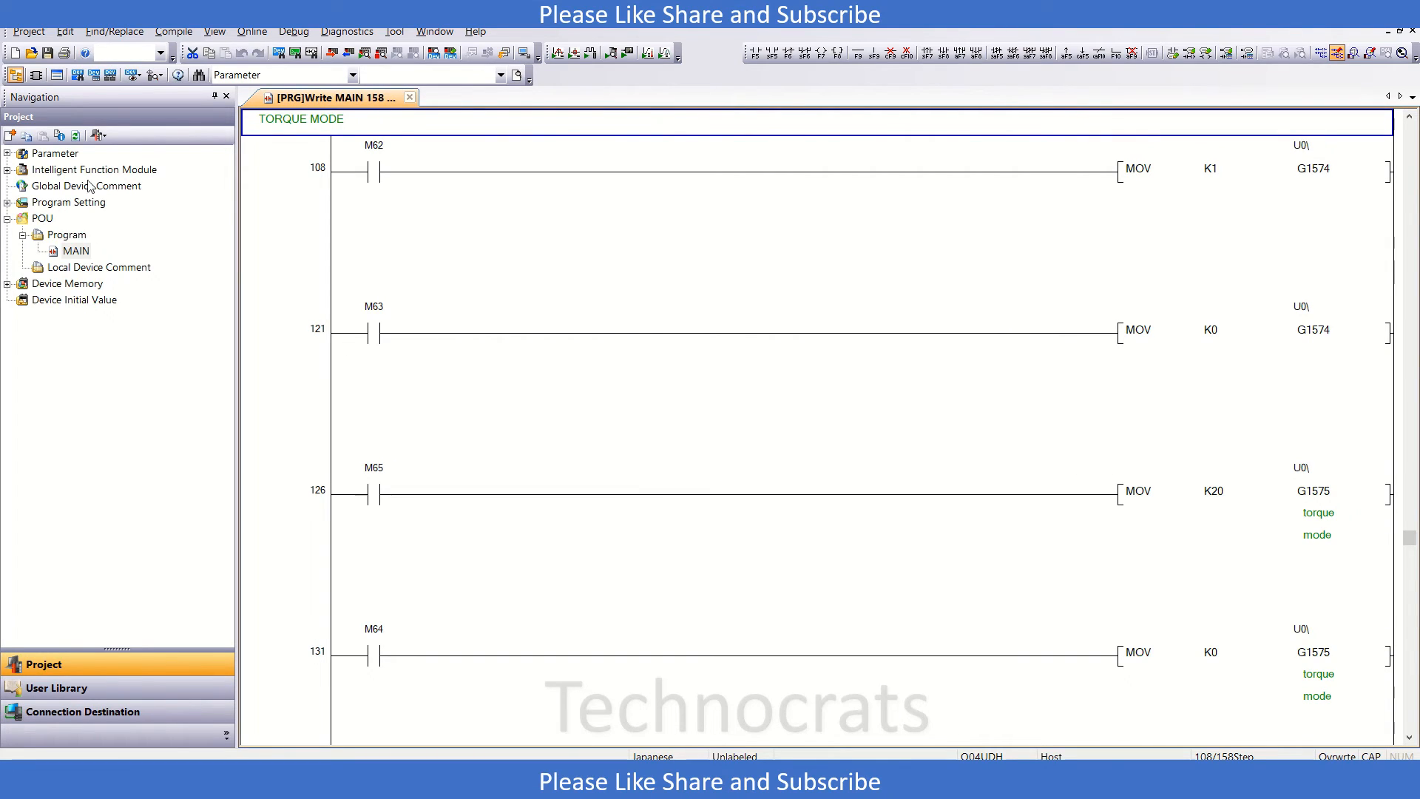
- Open the QD77MS4 module's parameter settings from the Project navigation tree
{"action": "left_click", "coordinate": [8, 169]}
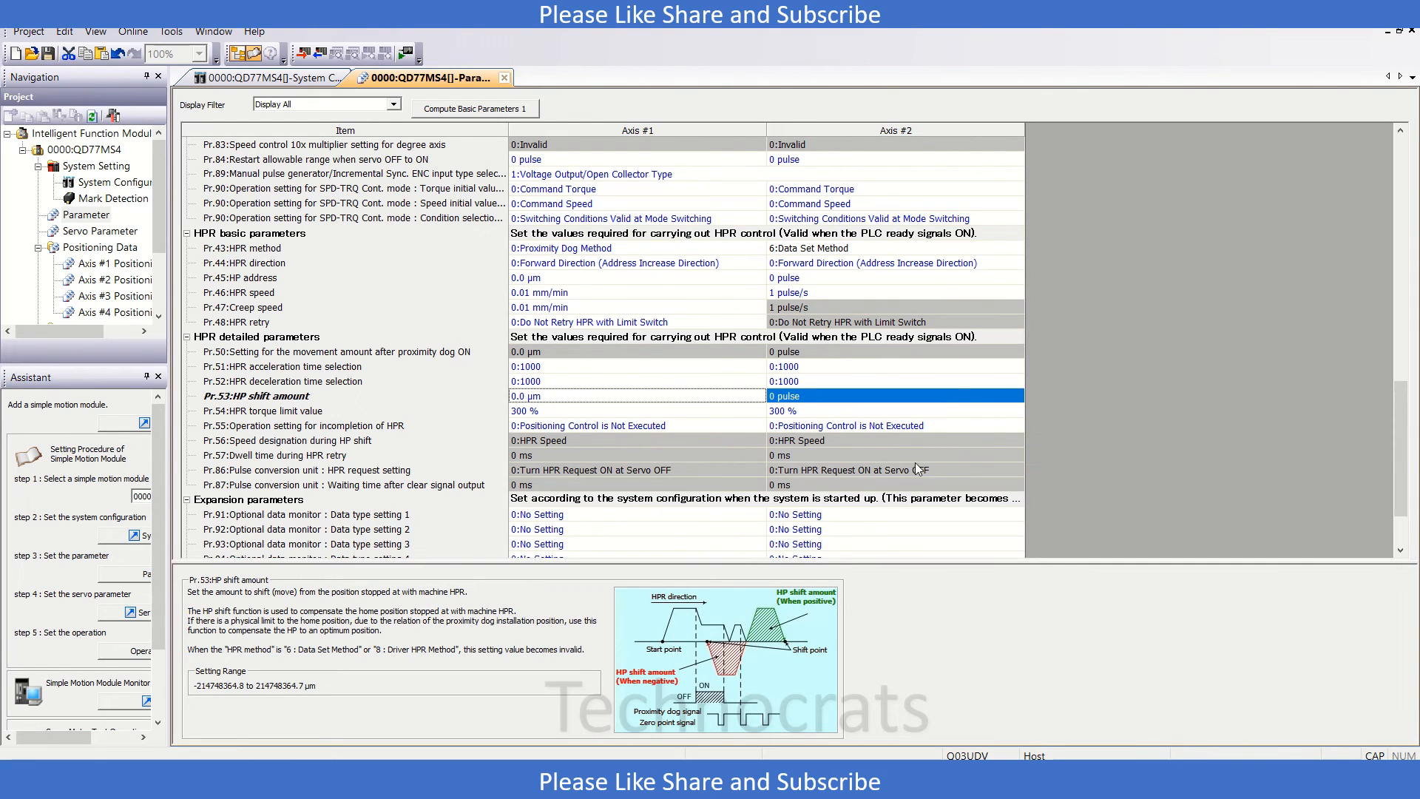
{"action": "mouse_move", "coordinate": [1078, 323]}
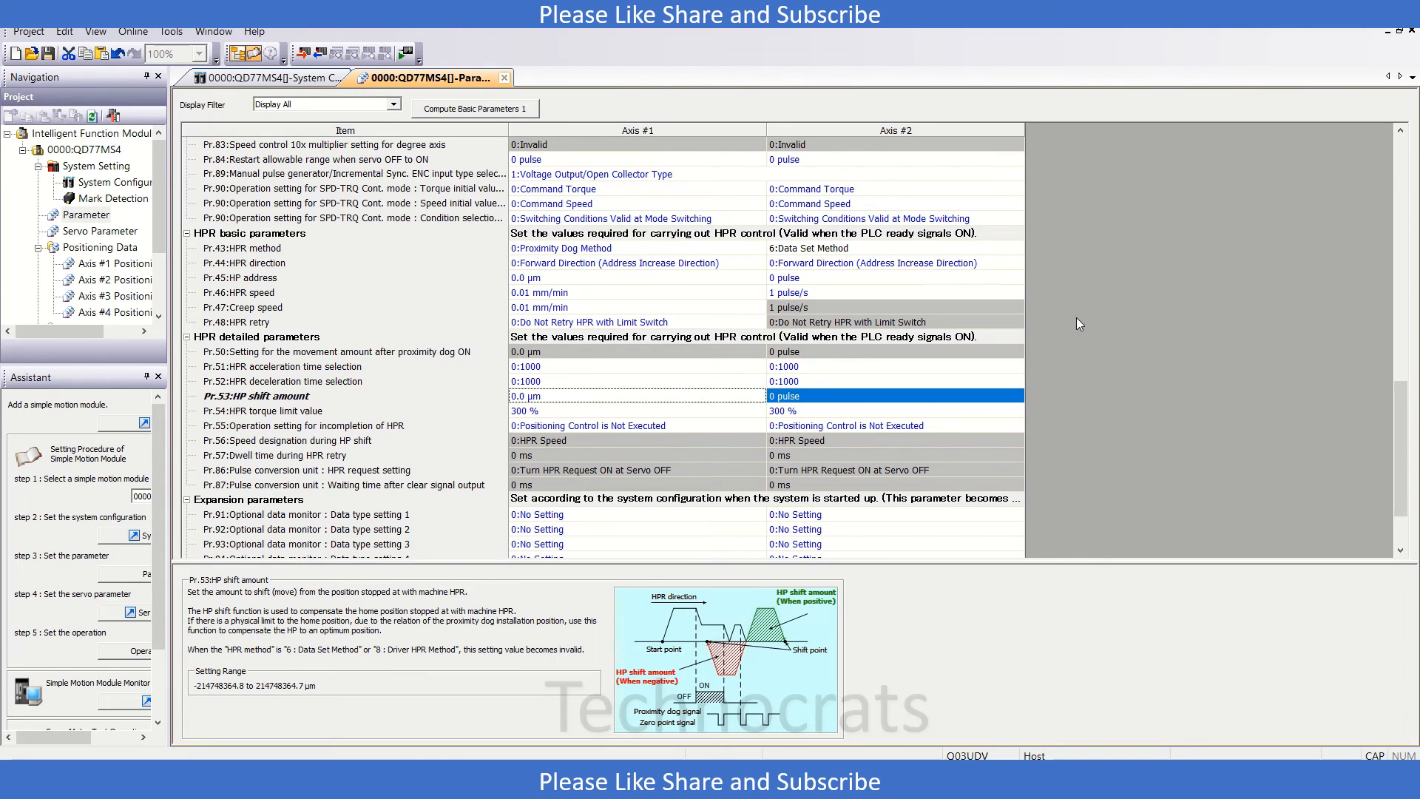
{"action": "mouse_move", "coordinate": [254, 224]}
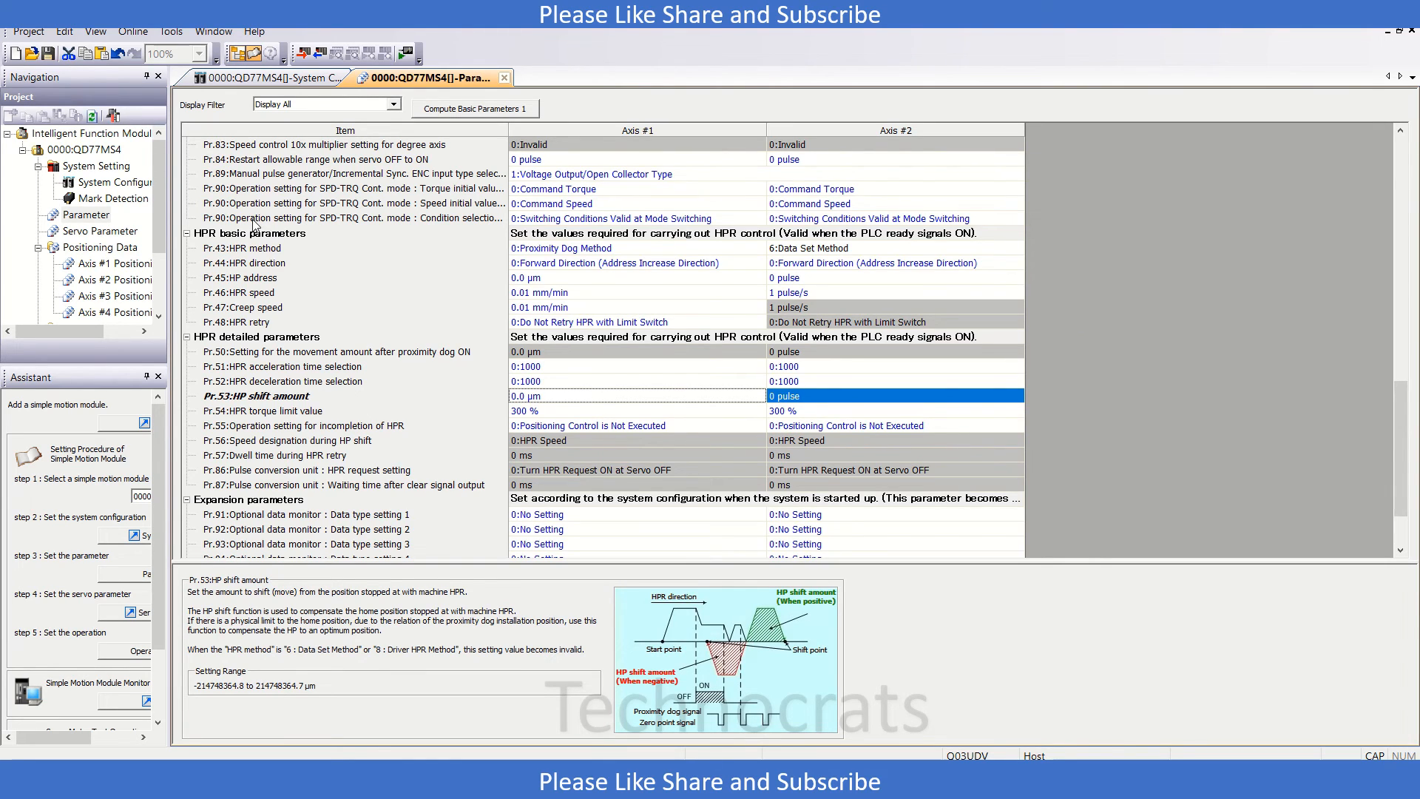
- Check Pr.90's mode-switching condition, keeping Axis #1 torque initial value at Command Torque
{"action": "left_click", "coordinate": [637, 219]}
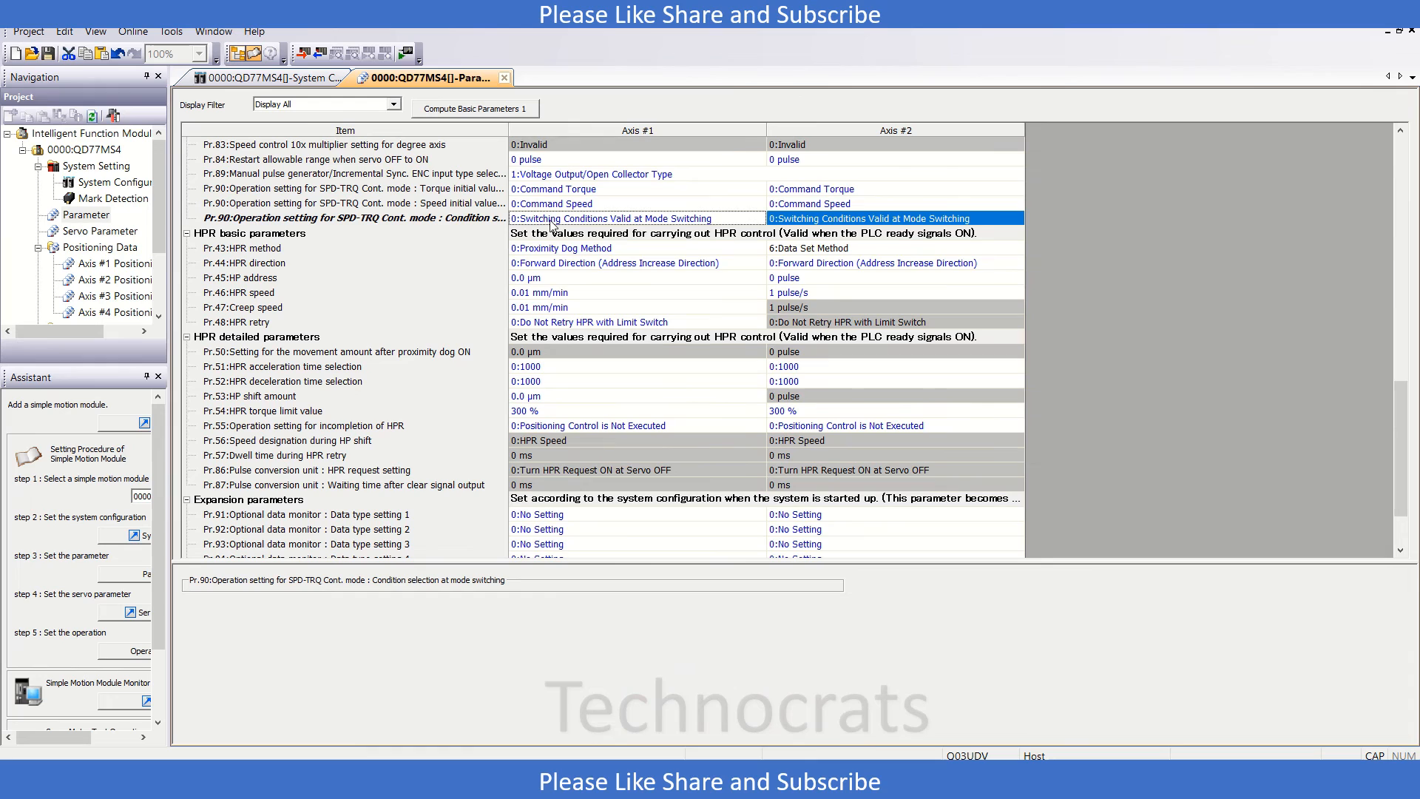
{"action": "mouse_move", "coordinate": [670, 229]}
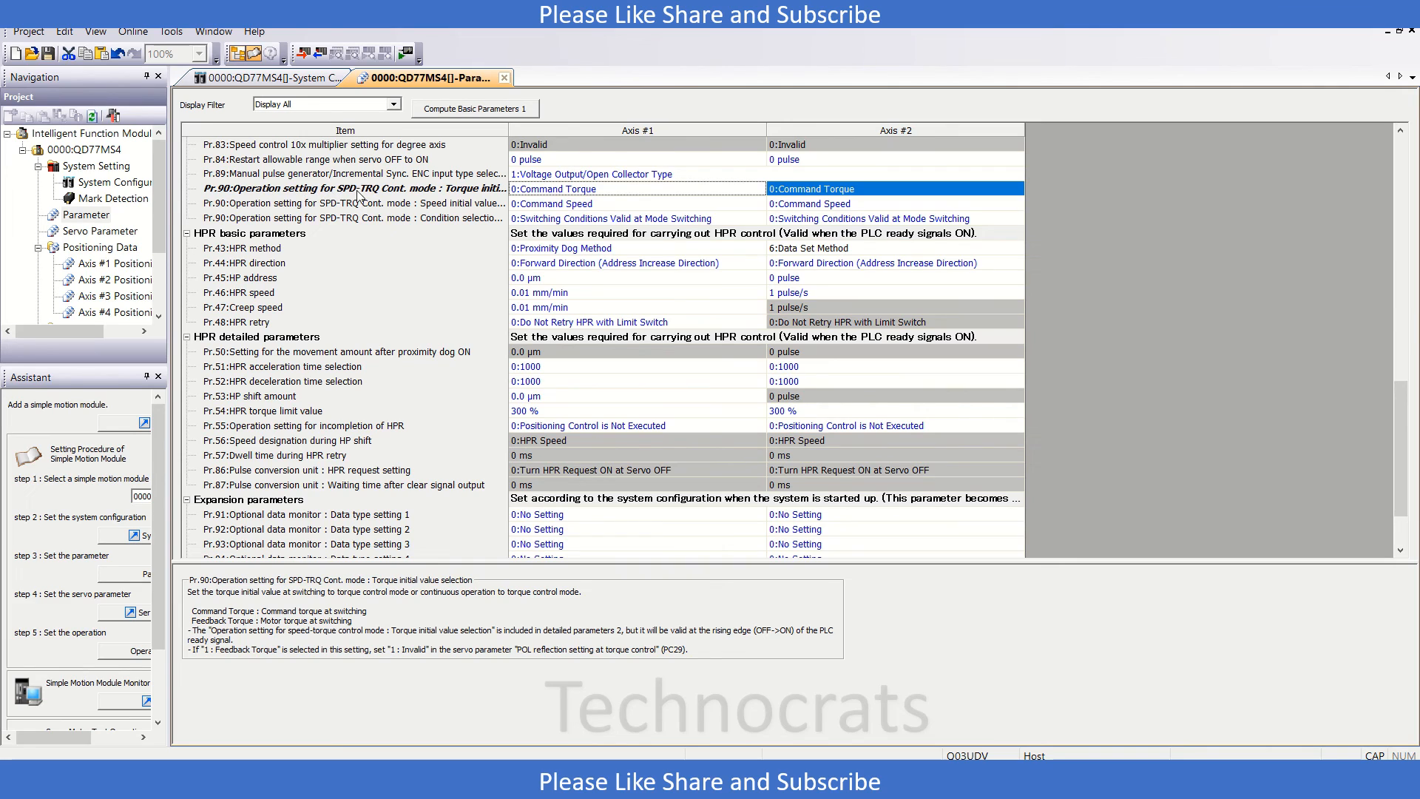
{"action": "mouse_move", "coordinate": [509, 130]}
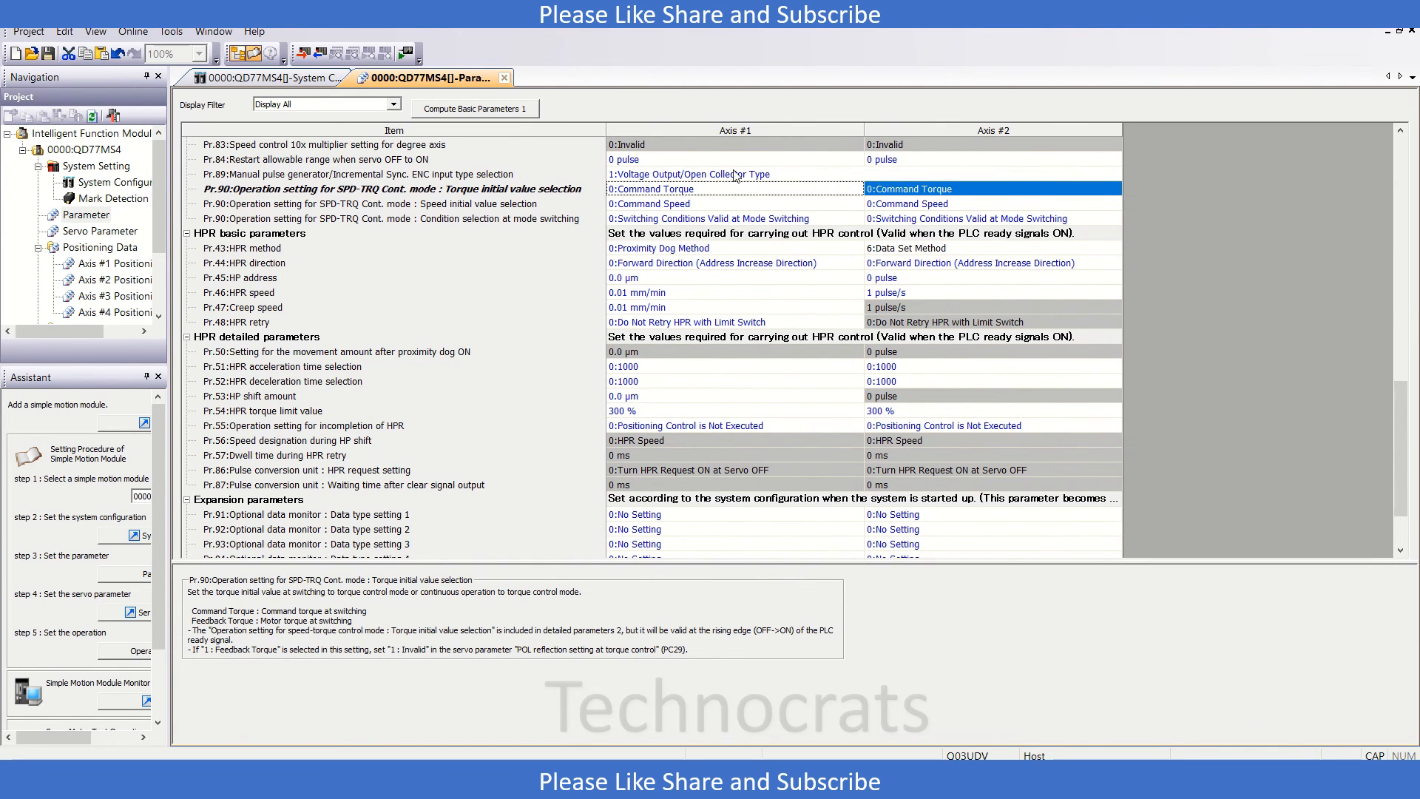
{"action": "left_click", "coordinate": [852, 188]}
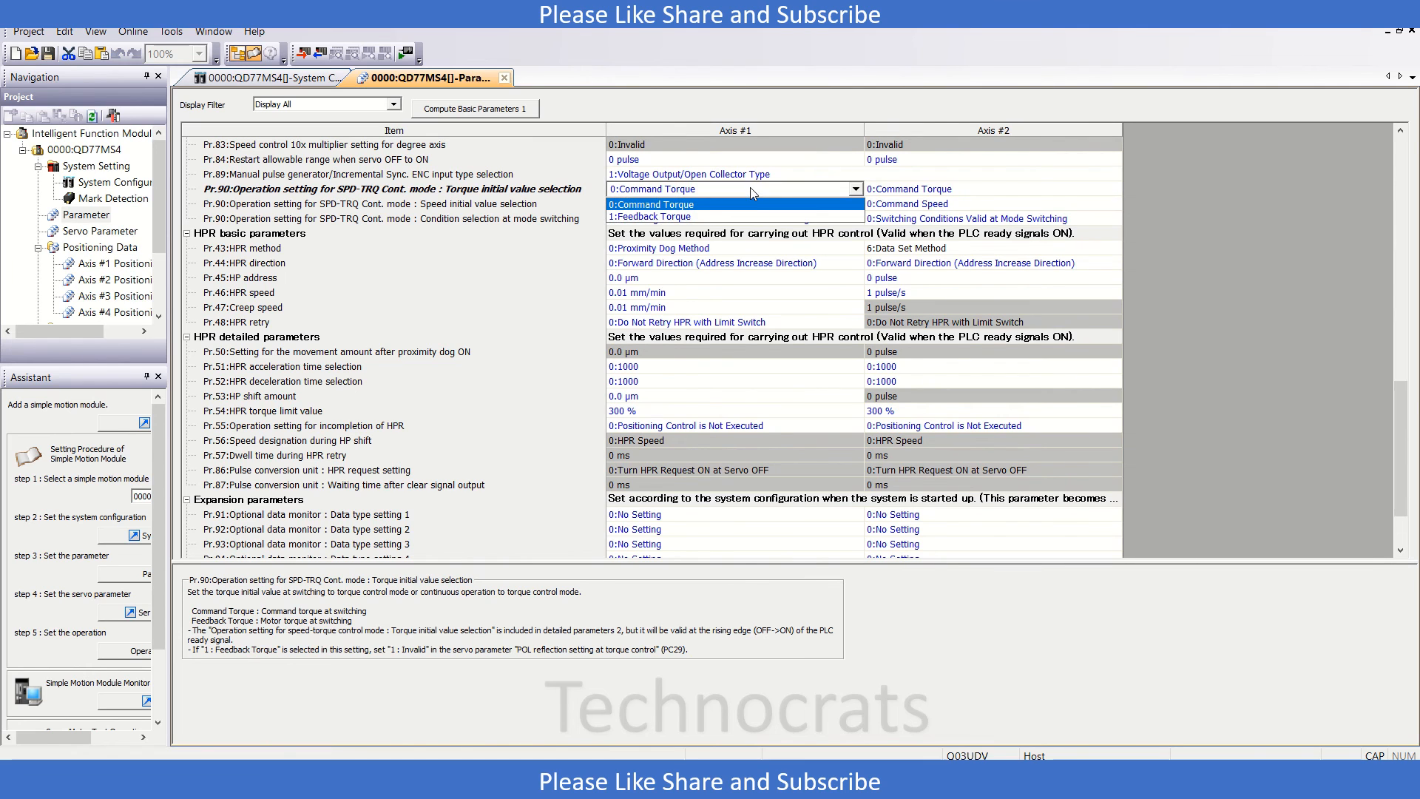
{"action": "left_click", "coordinate": [649, 204]}
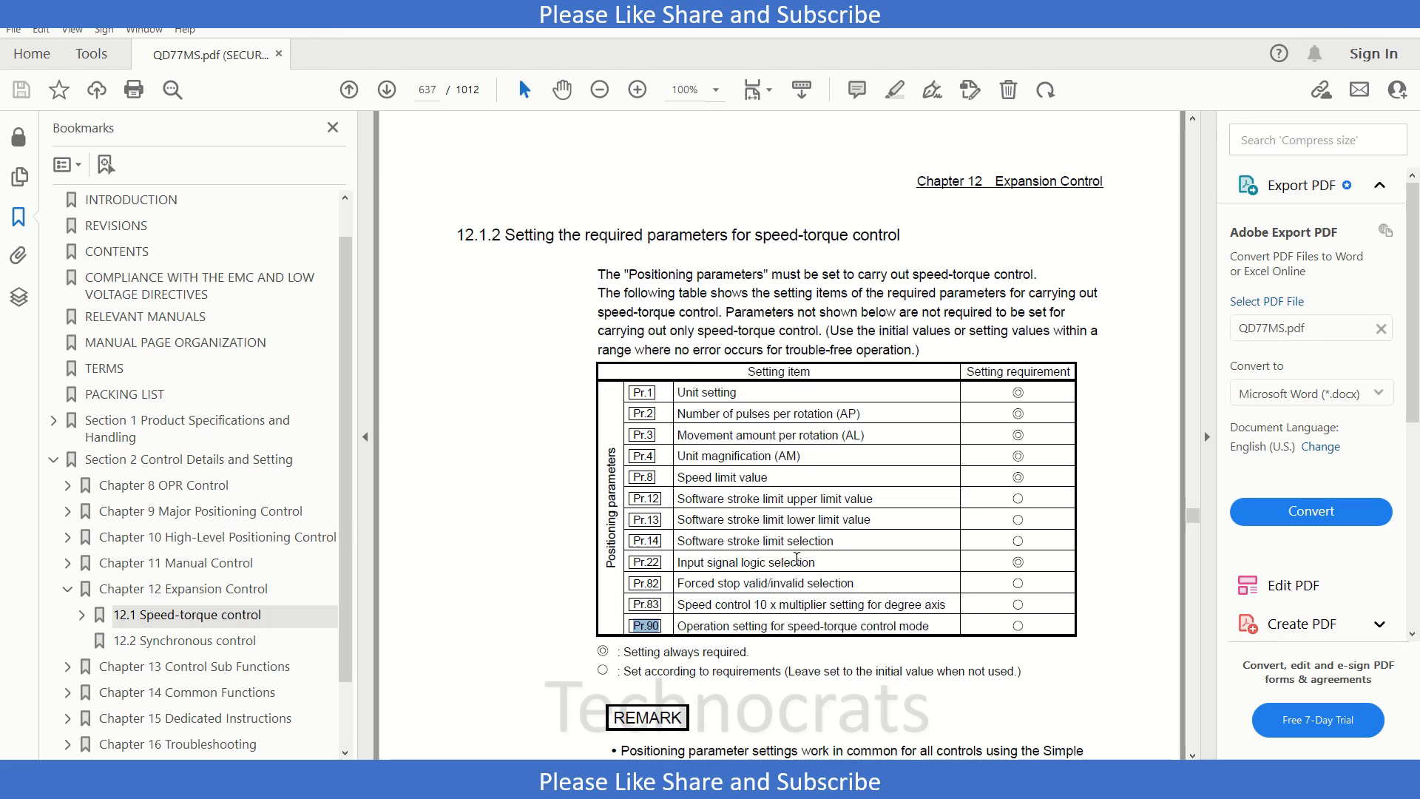
{"action": "mouse_move", "coordinate": [826, 715]}
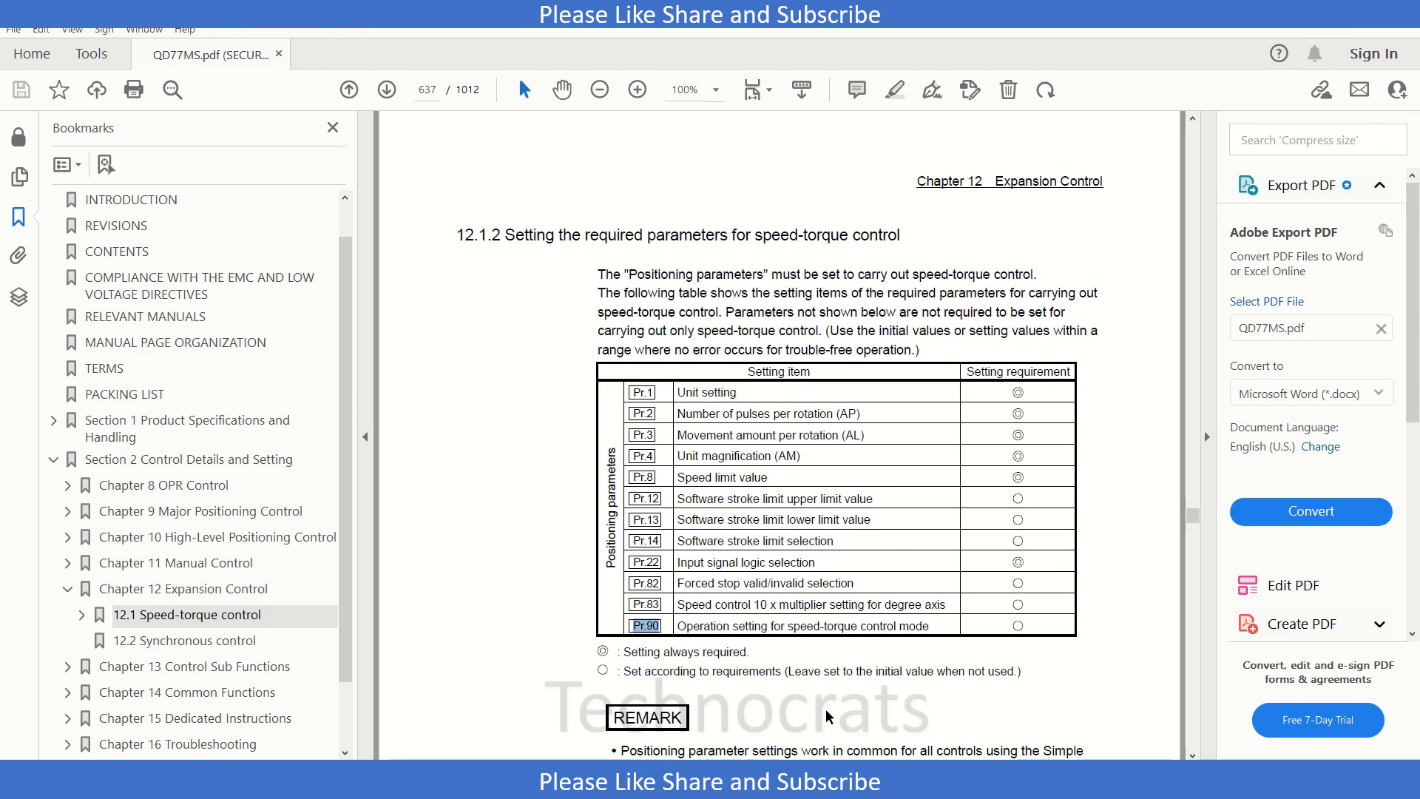